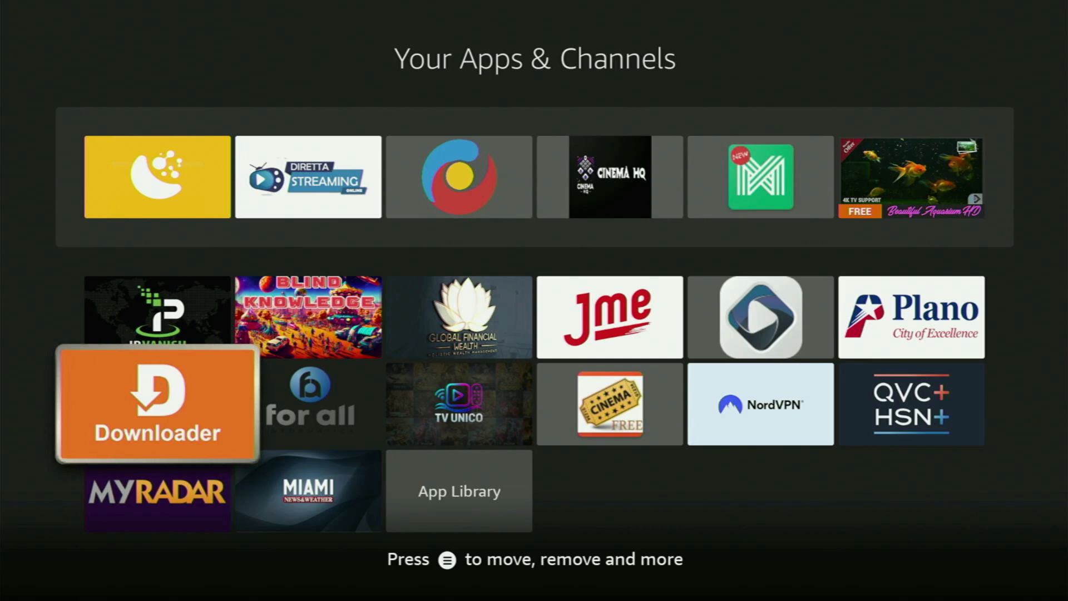
# Search the store for 'Downloader' and browse the Downloader and file-tool results.
pyautogui.press('Home')
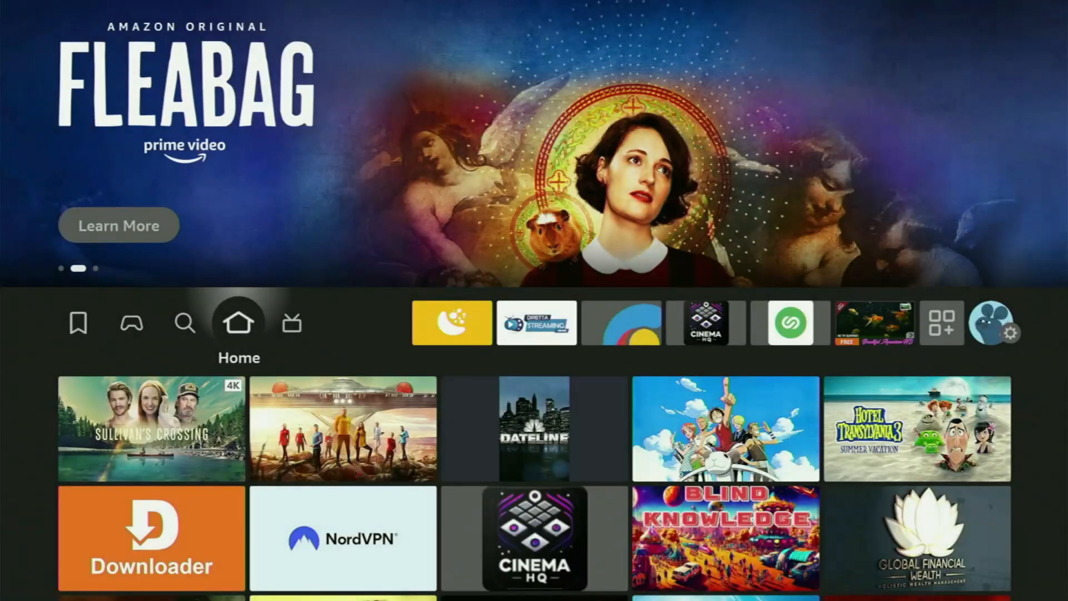
pyautogui.click(185, 322)
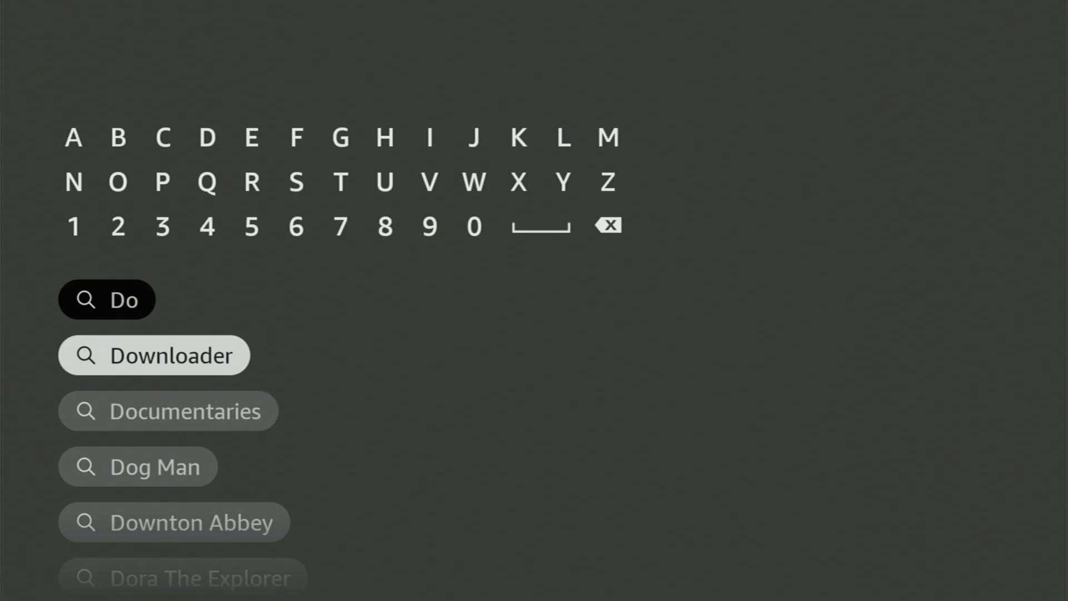
pyautogui.click(154, 355)
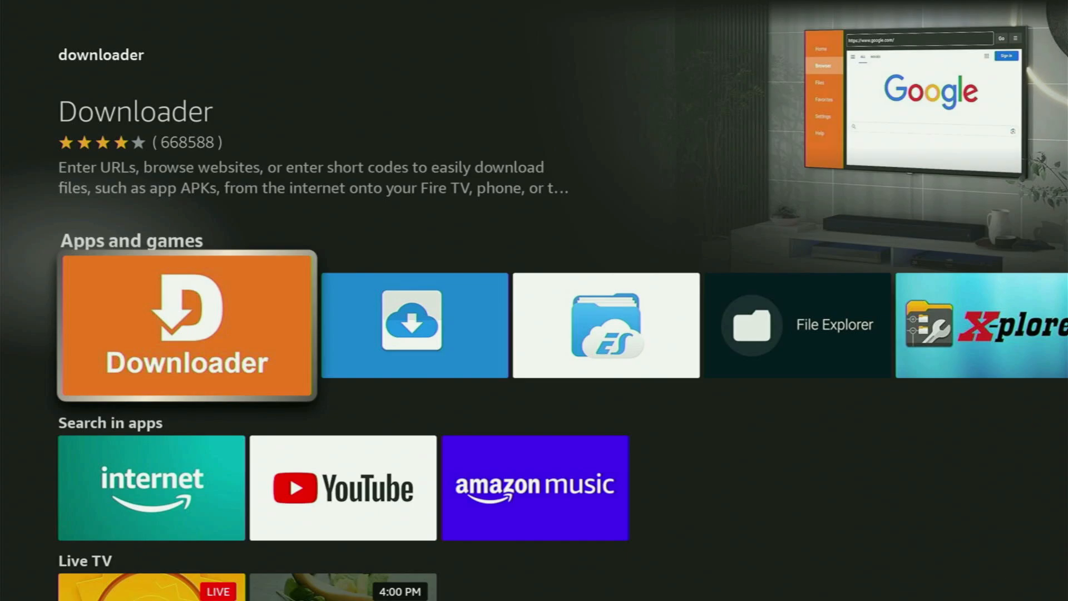
pyautogui.hscroll(3)
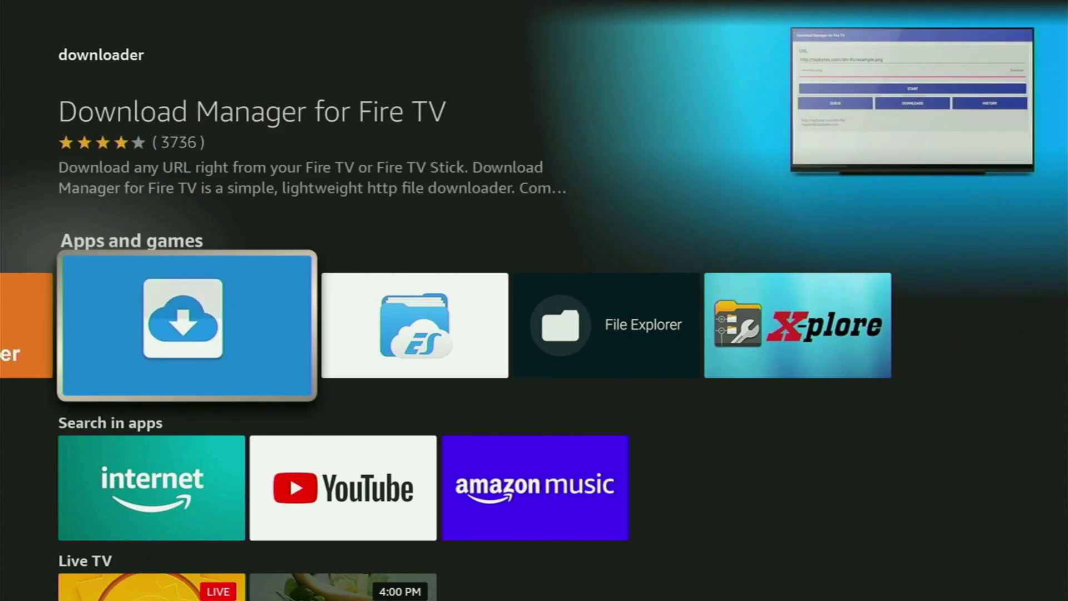
pyautogui.hscroll(3)
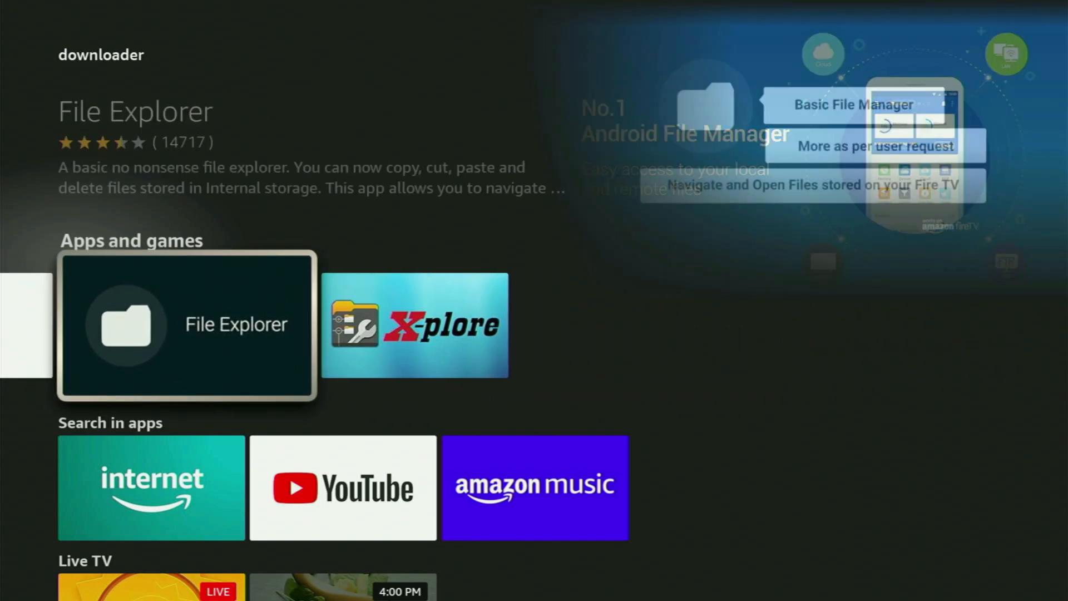
pyautogui.scroll(-3)
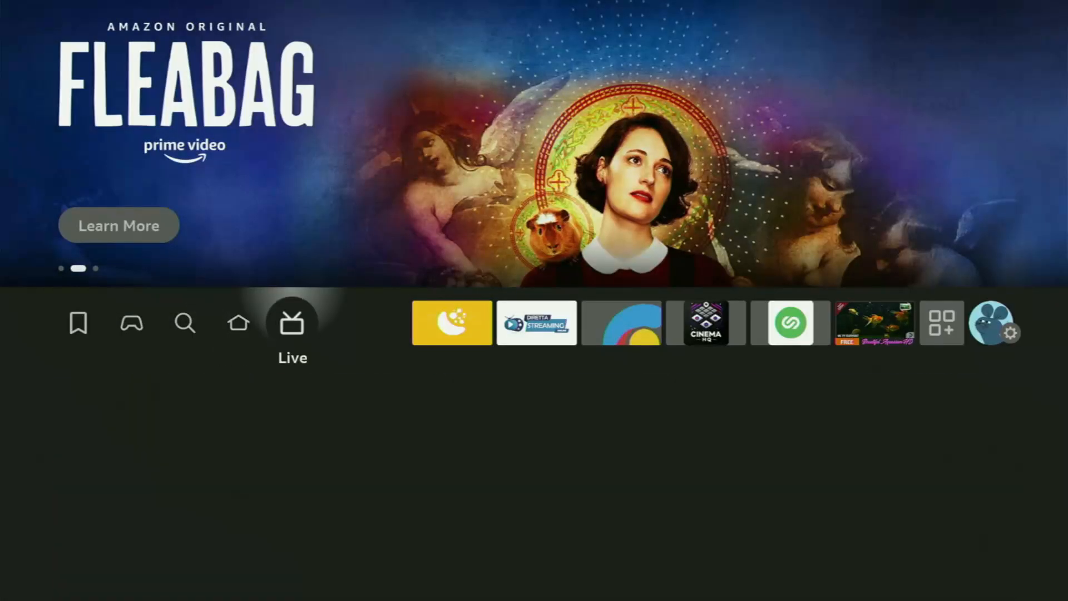
# Go to Settings > My Fire TV and scroll up to Developer options.
pyautogui.click(1014, 334)
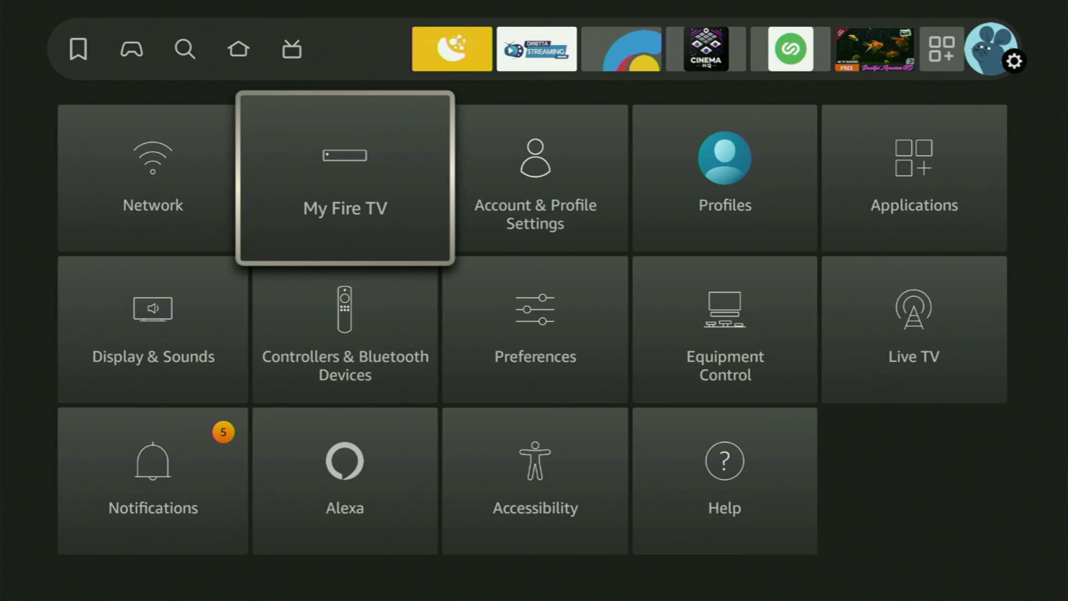
pyautogui.click(344, 178)
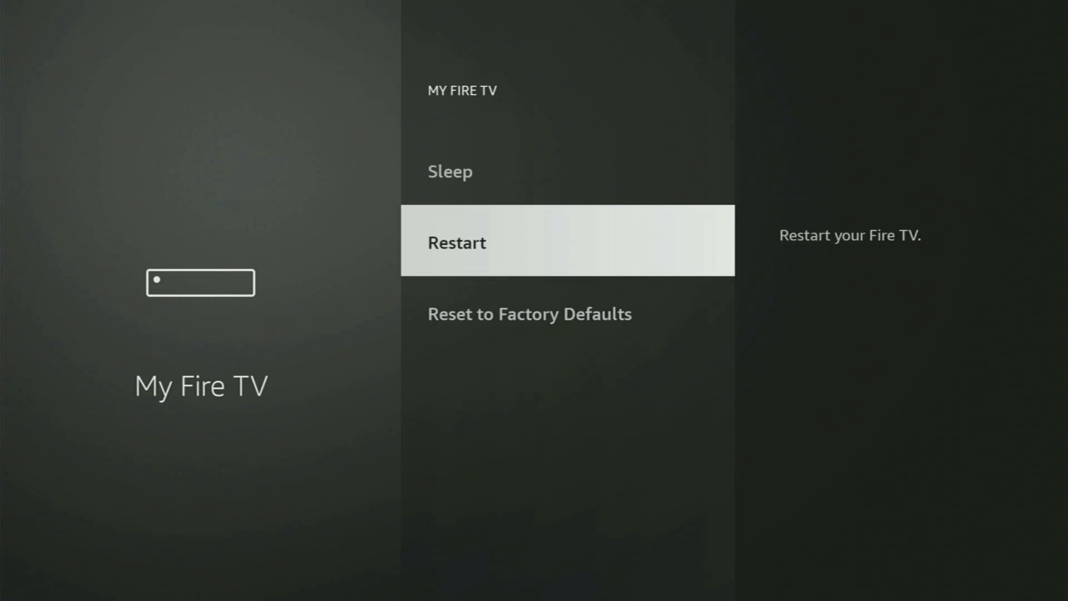
pyautogui.scroll(3)
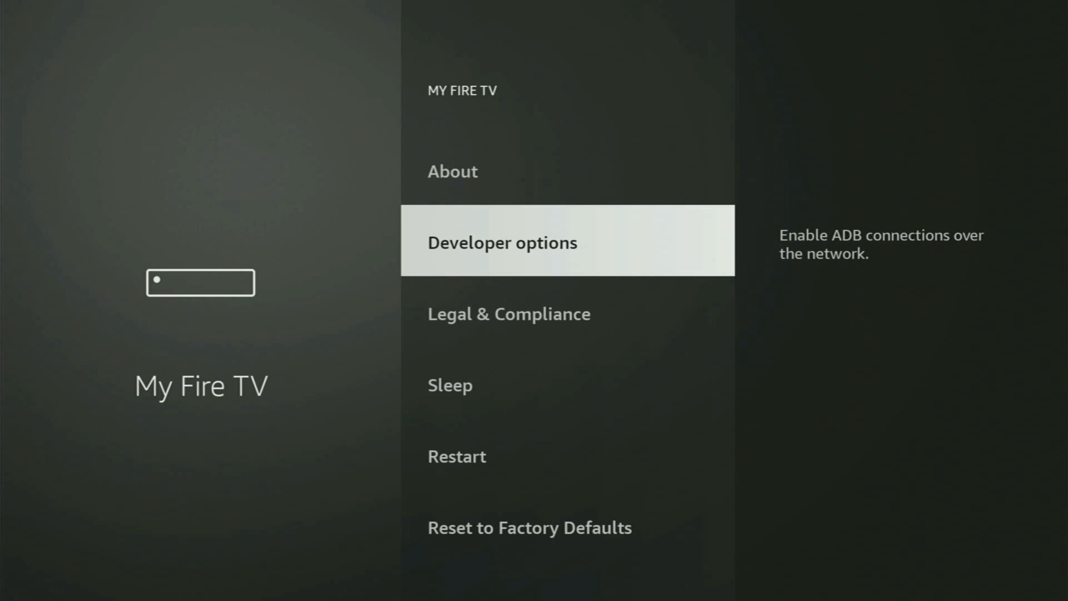
# Review Developer options > Install unknown apps to verify Downloader is switched on.
pyautogui.click(502, 242)
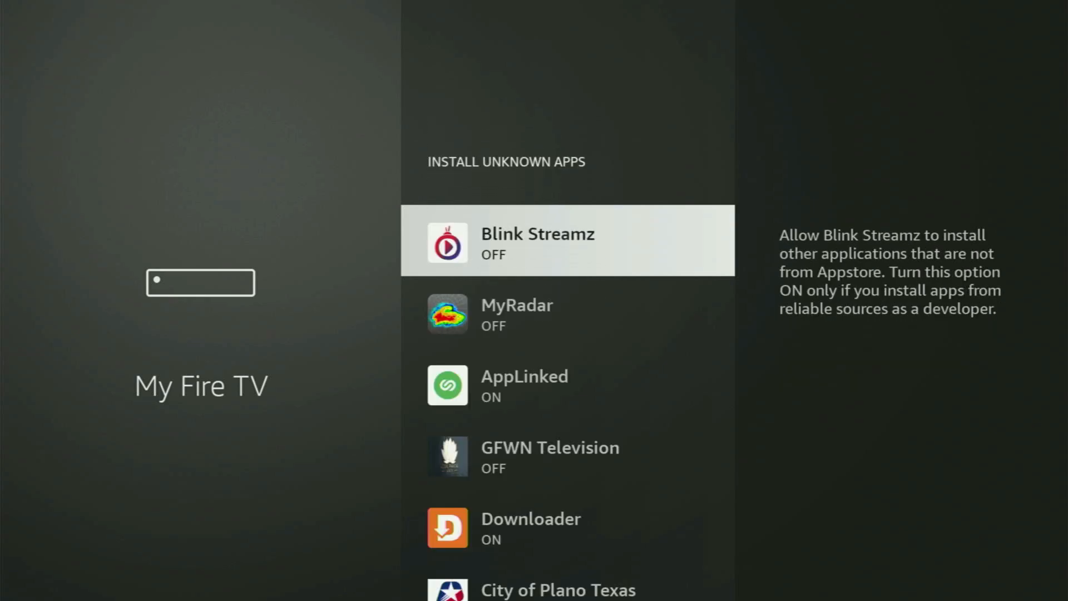
pyautogui.scroll(-3)
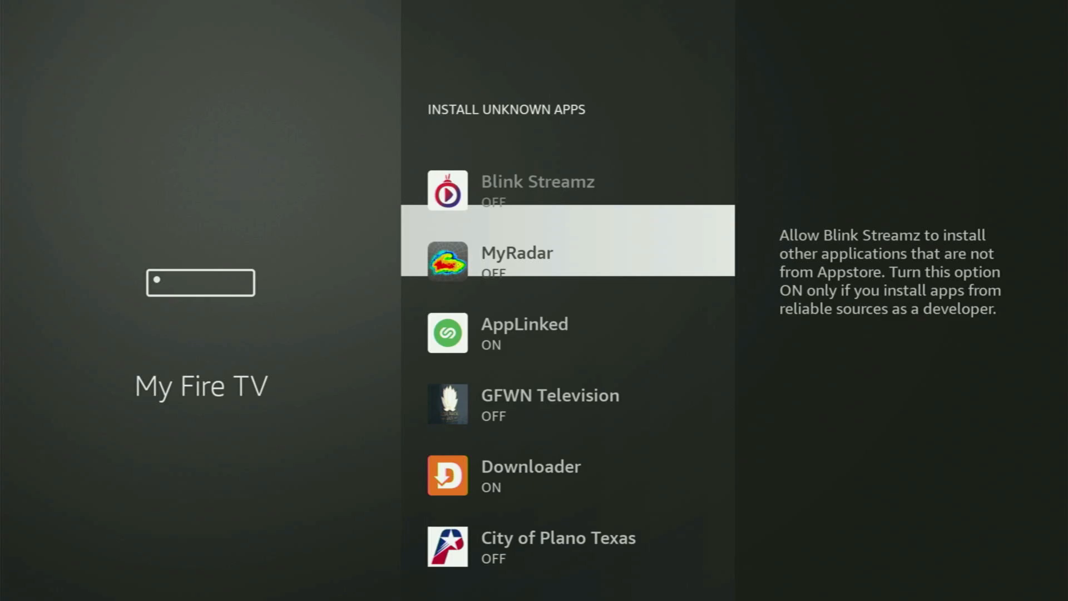
pyautogui.scroll(-3)
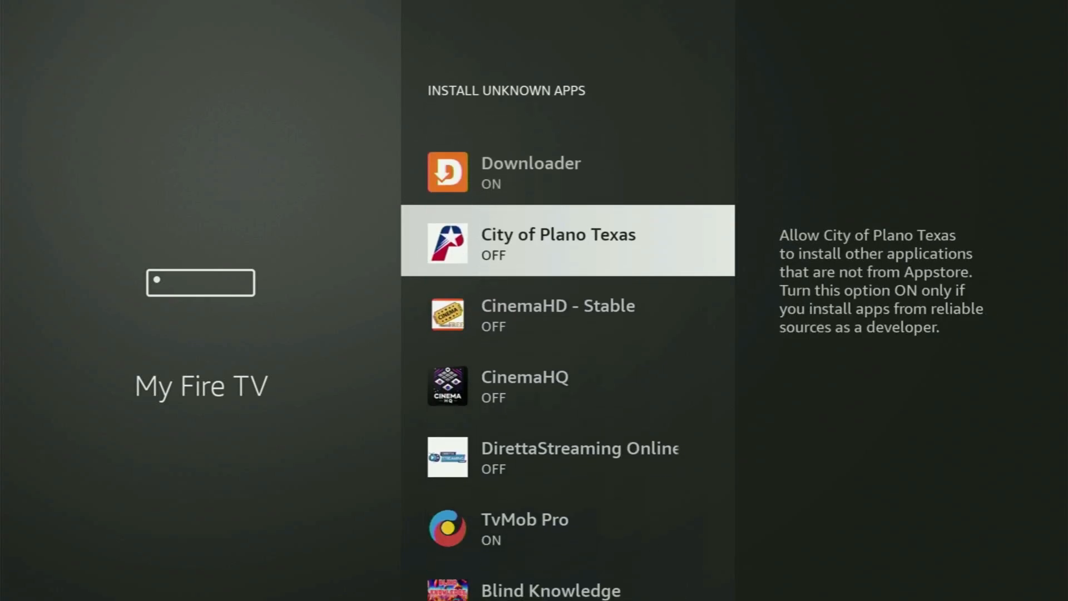
pyautogui.scroll(-3)
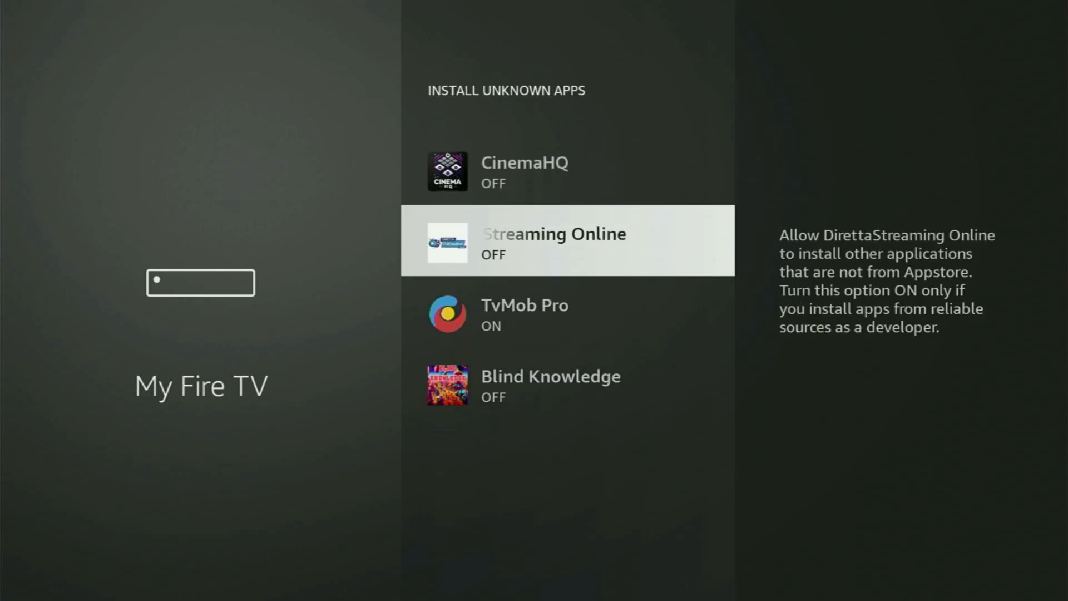
pyautogui.scroll(-3)
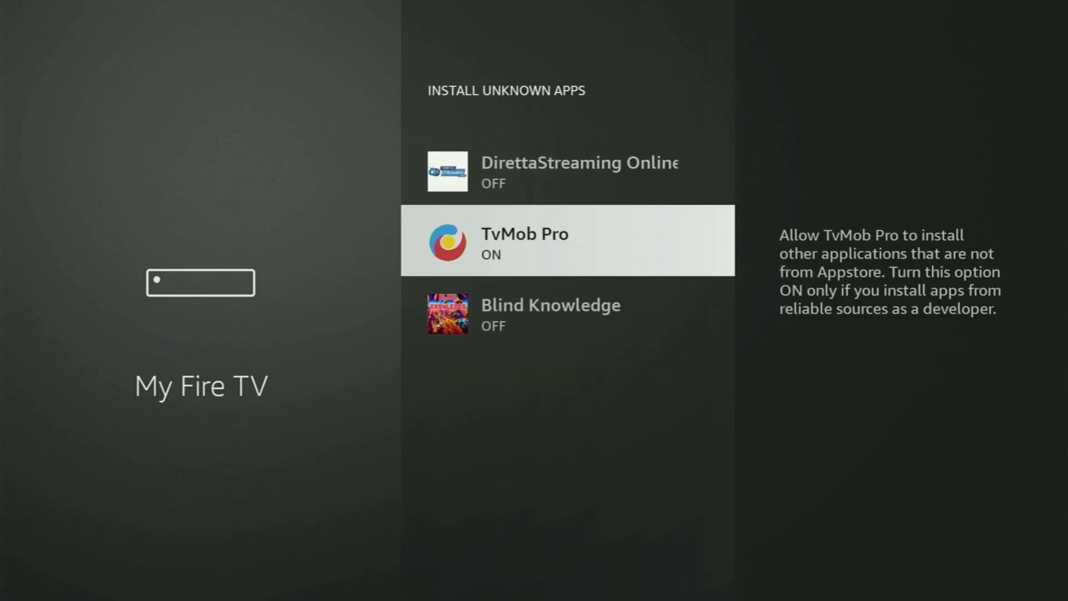
pyautogui.scroll(3)
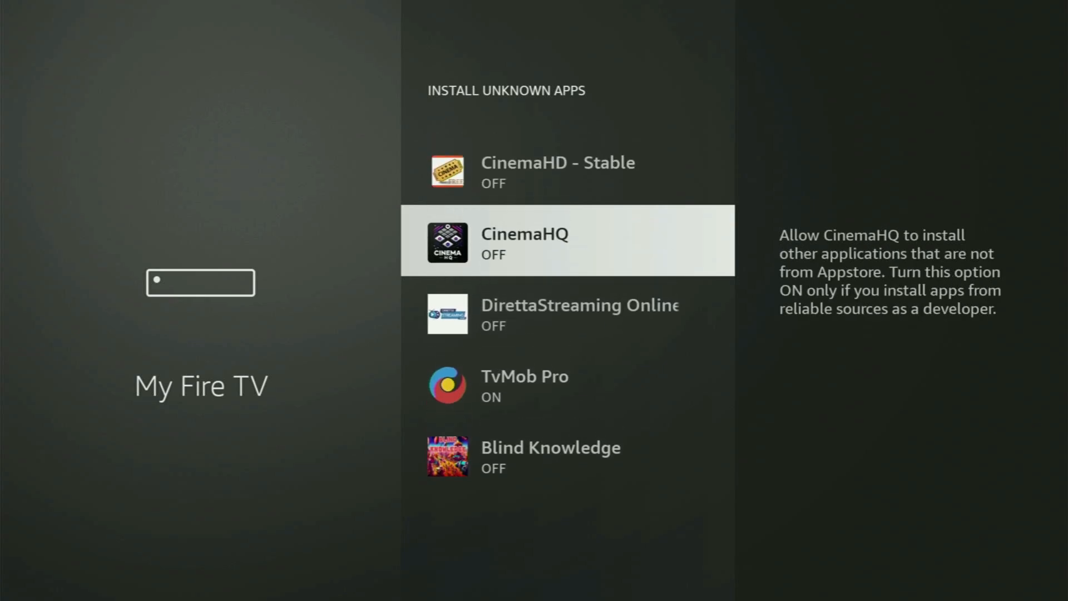
pyautogui.scroll(3)
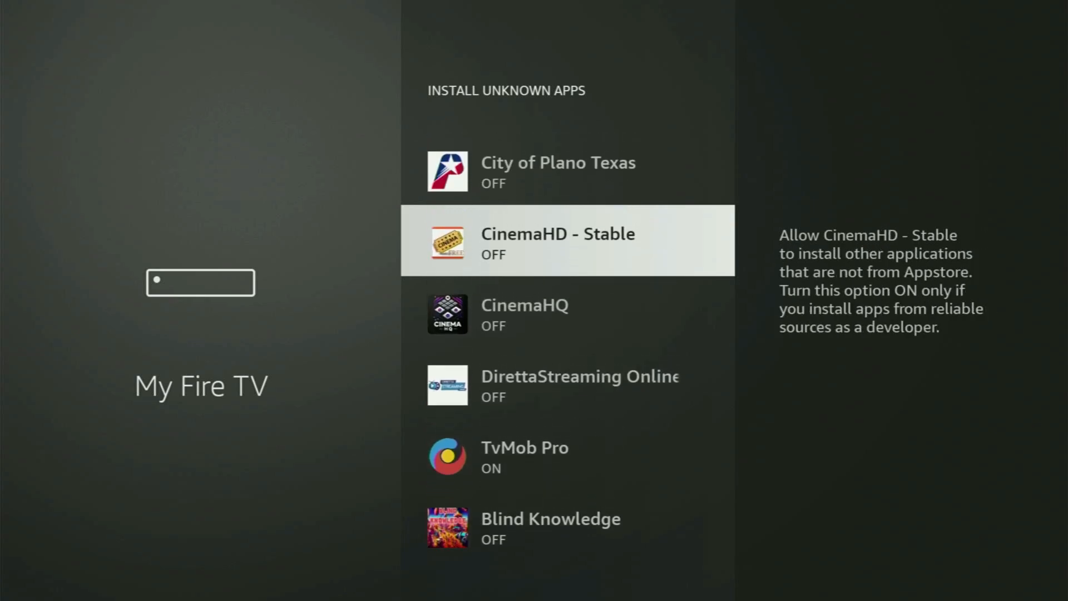
pyautogui.scroll(3)
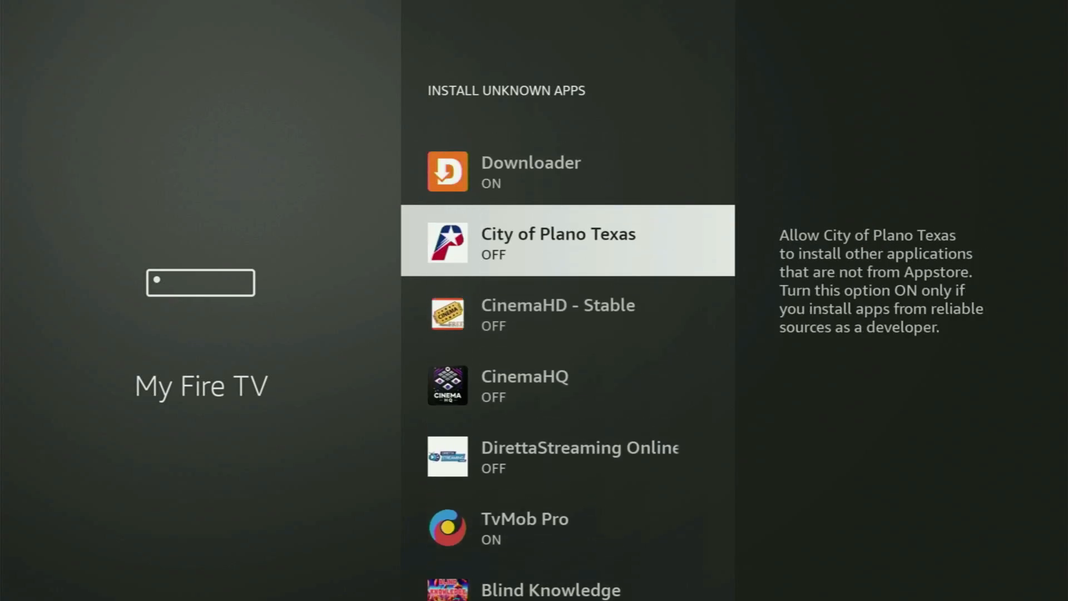
pyautogui.scroll(3)
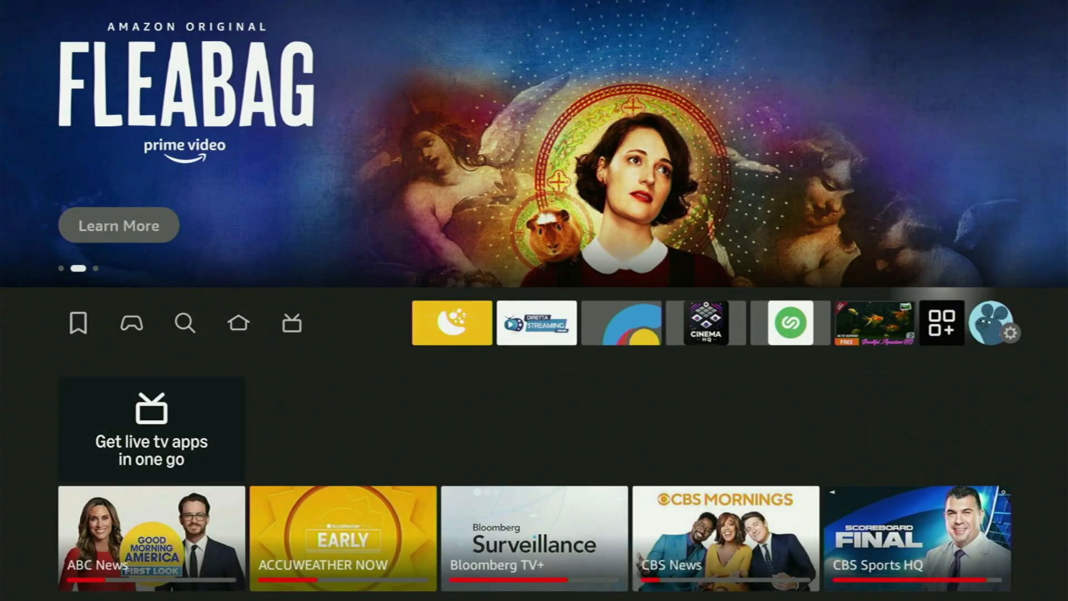
# Launch NordVPN from Your Apps & Channels, connected to Vienna, Austria.
pyautogui.click(942, 322)
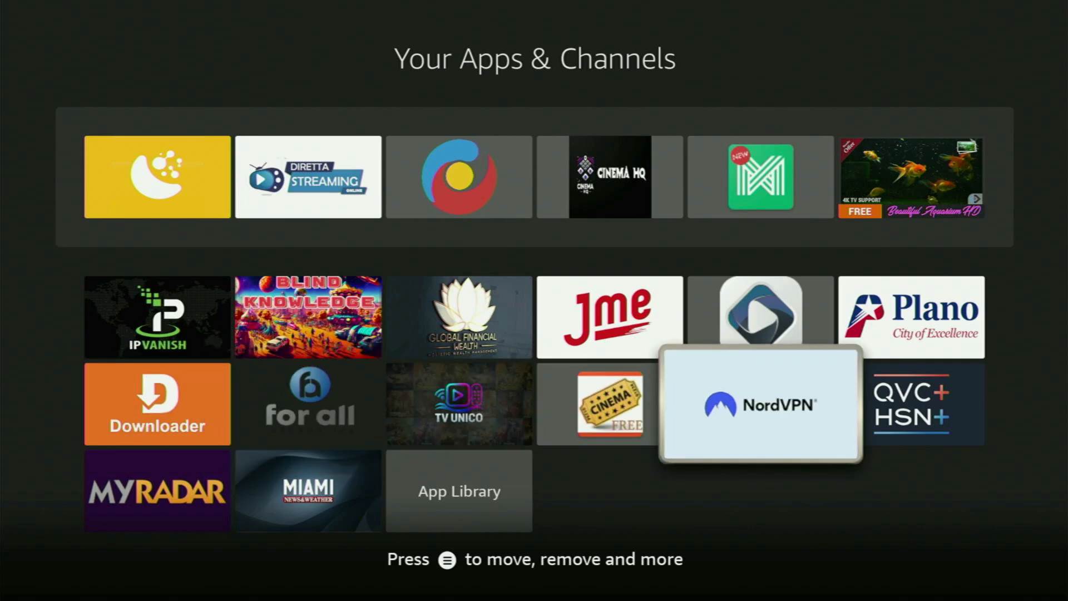
pyautogui.click(759, 404)
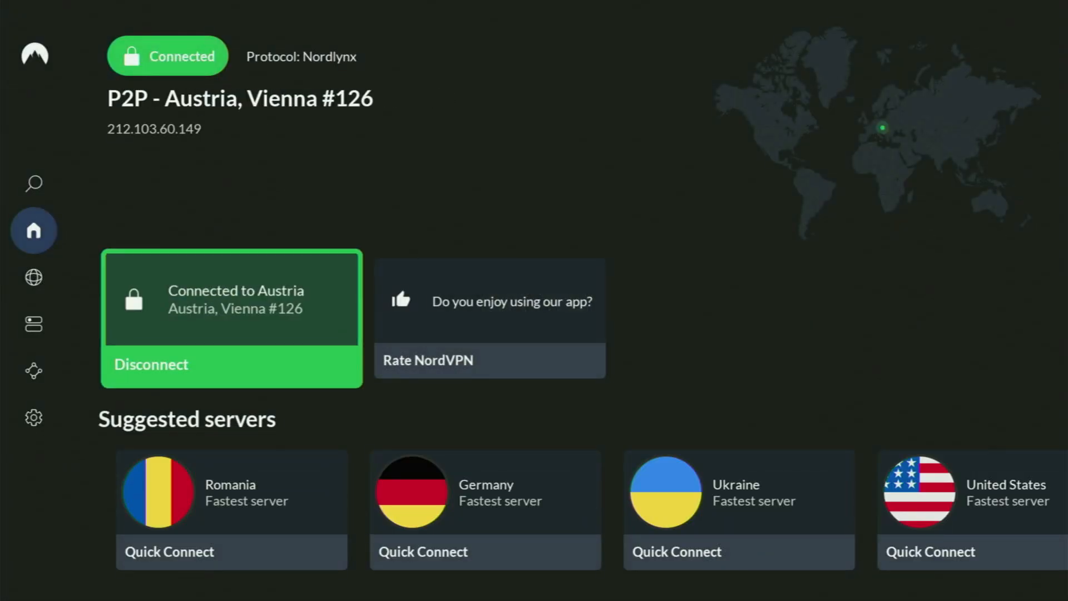
pyautogui.click(33, 277)
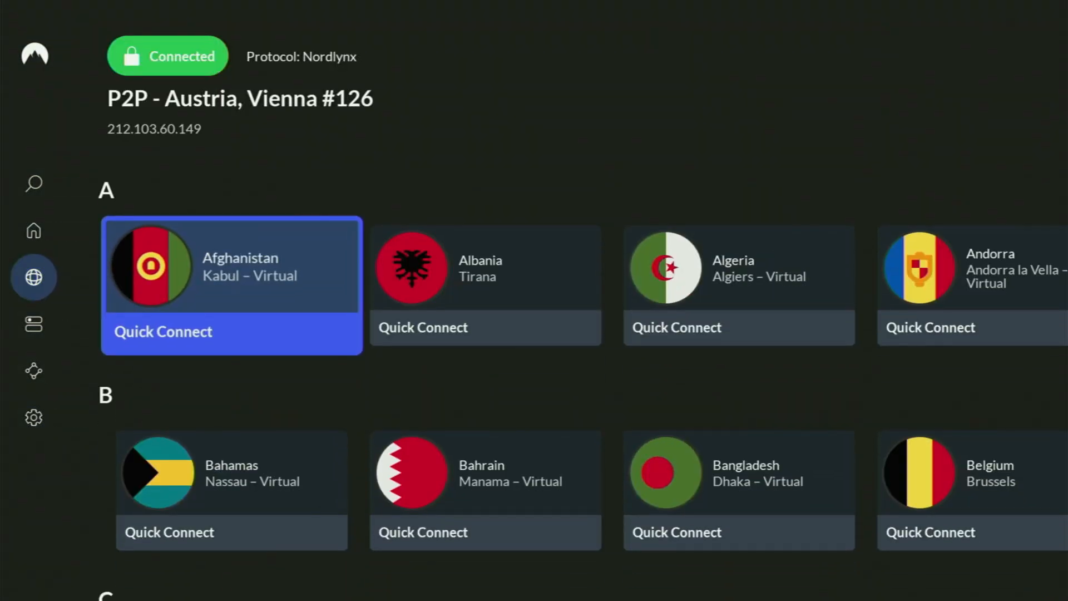
pyautogui.scroll(-3)
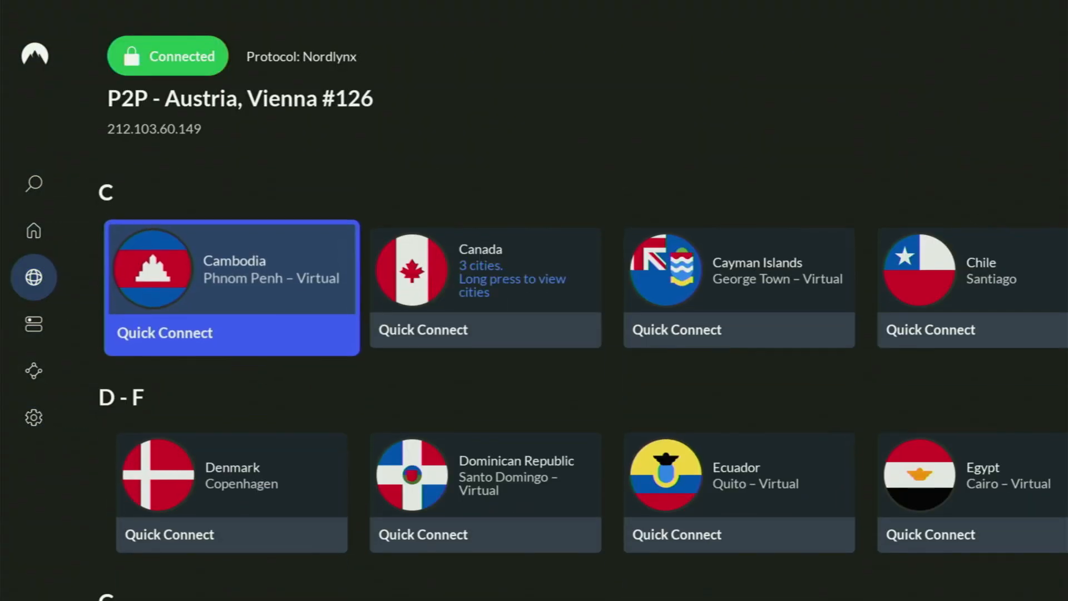
pyautogui.scroll(-3)
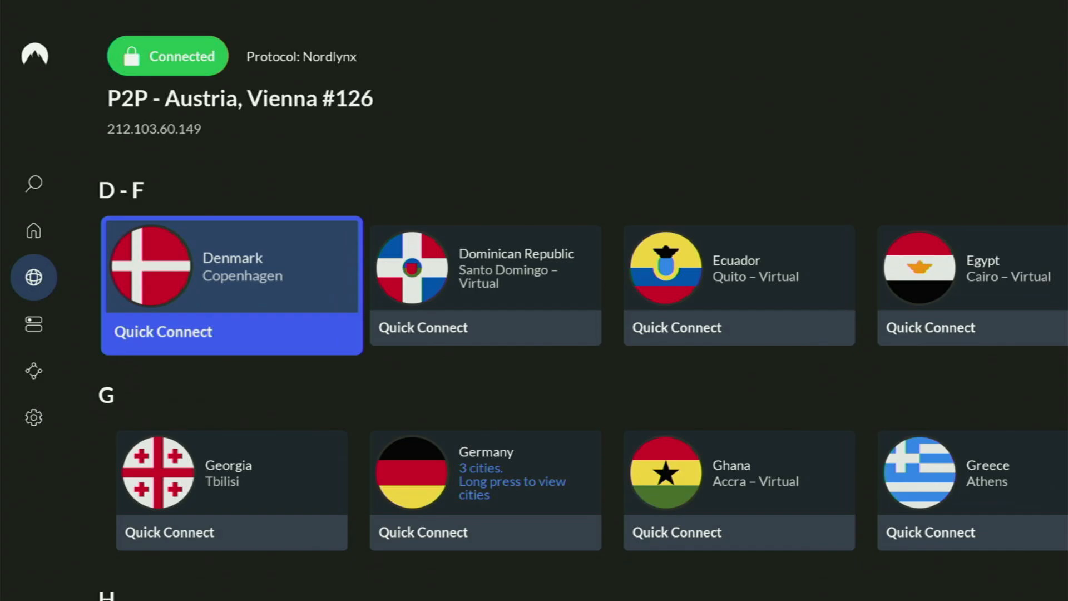
pyautogui.scroll(-3)
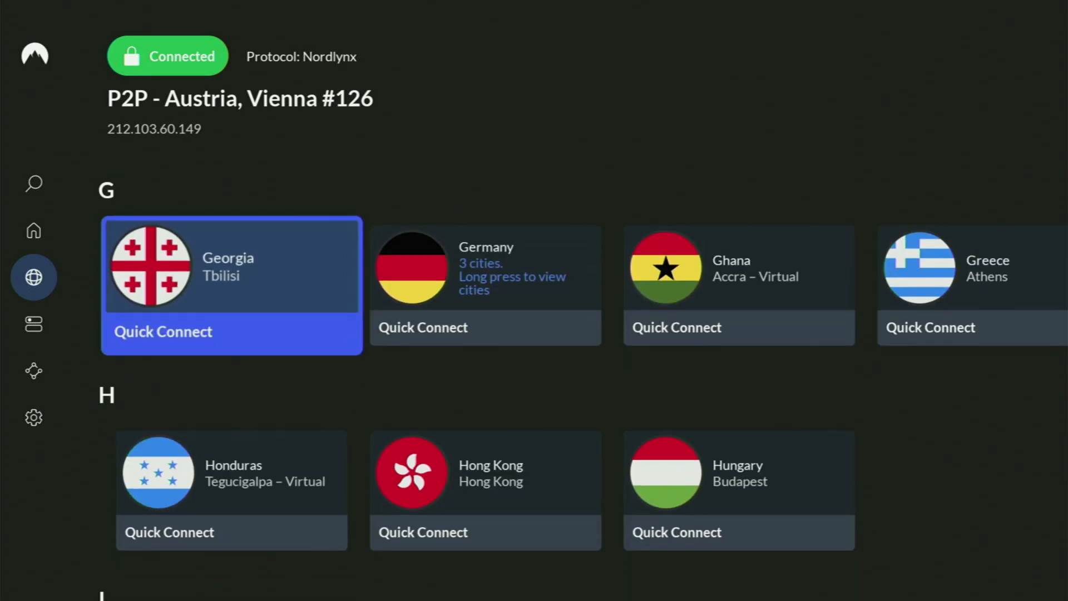
pyautogui.scroll(-3)
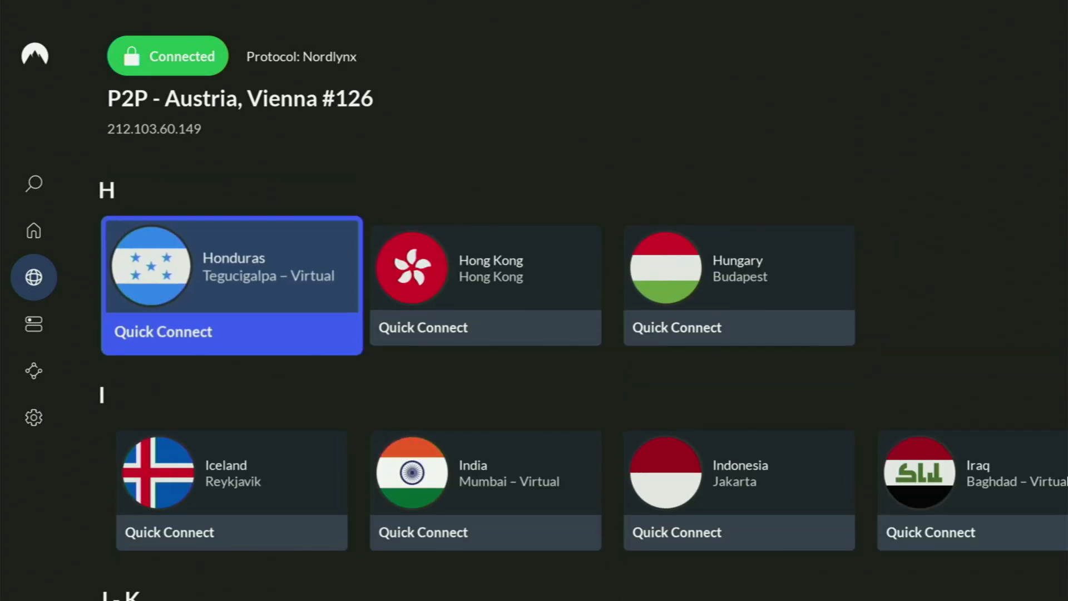
pyautogui.scroll(-3)
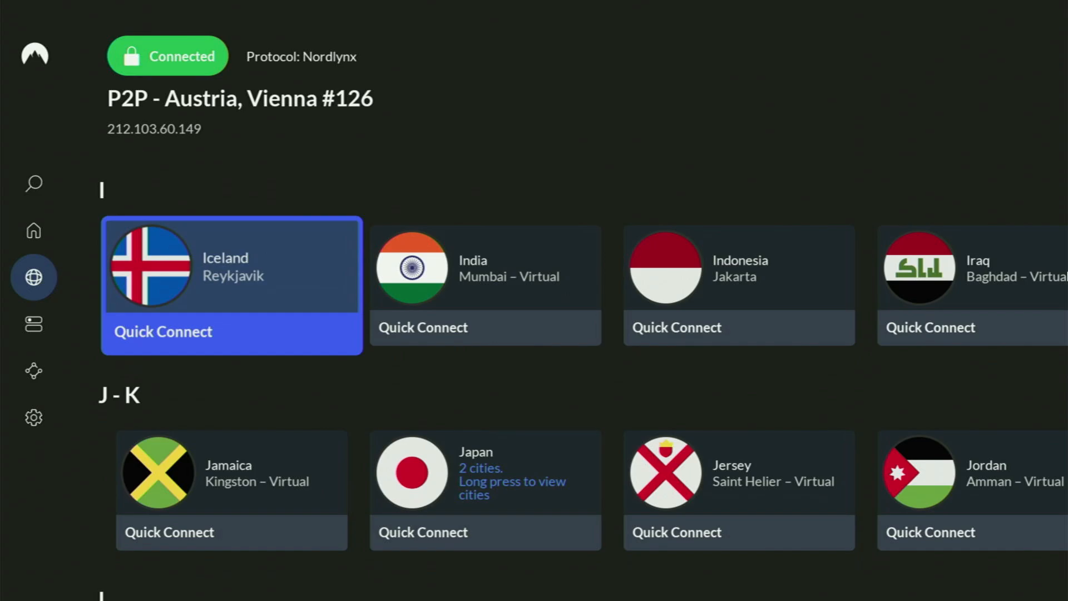
pyautogui.scroll(-3)
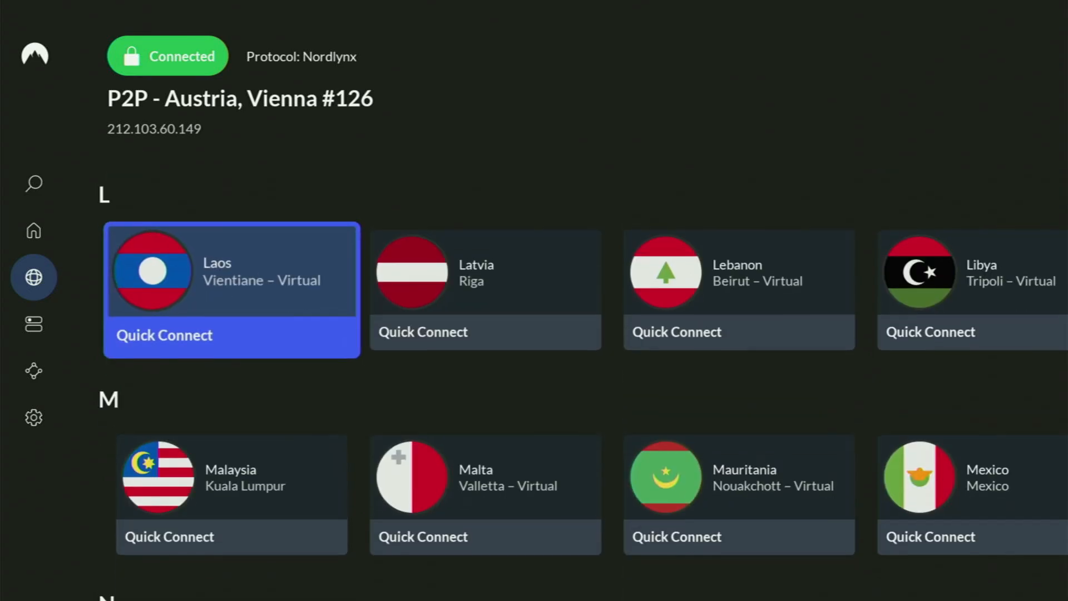
pyautogui.scroll(-3)
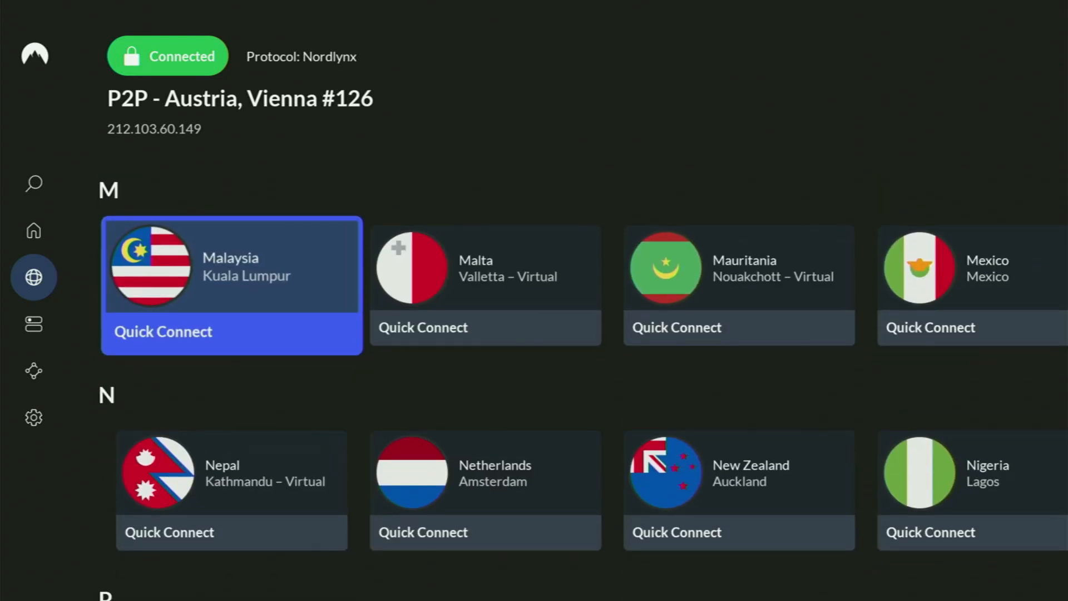
pyautogui.scroll(-3)
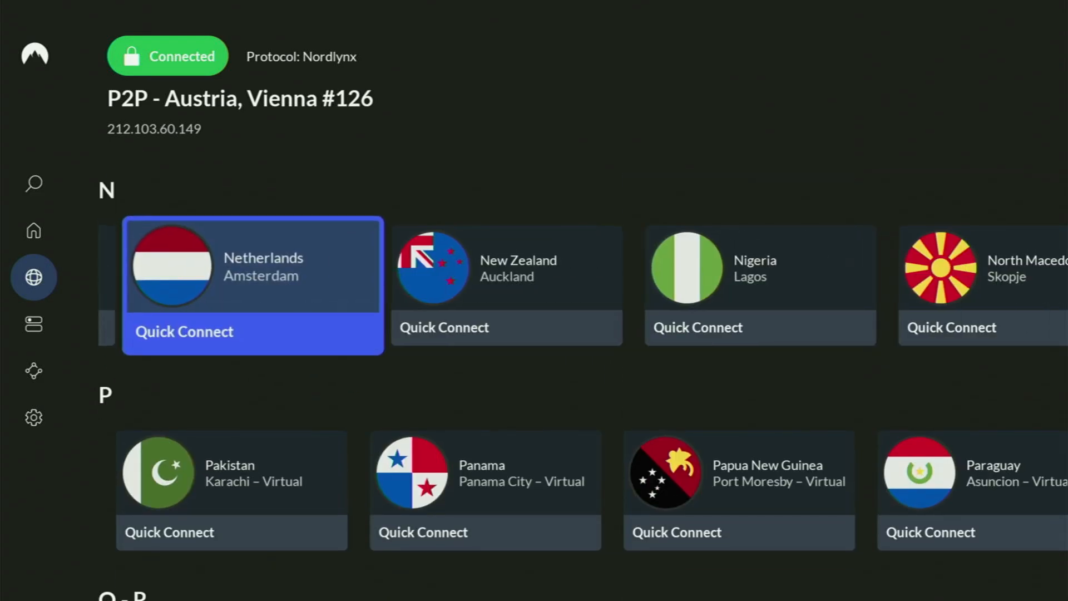
pyautogui.scroll(3)
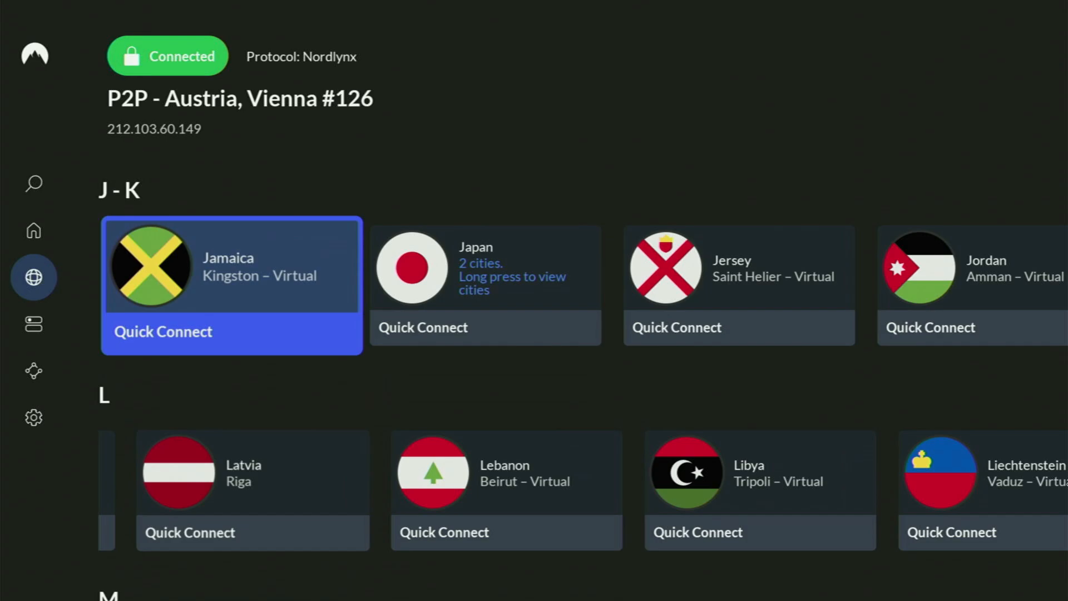
pyautogui.scroll(3)
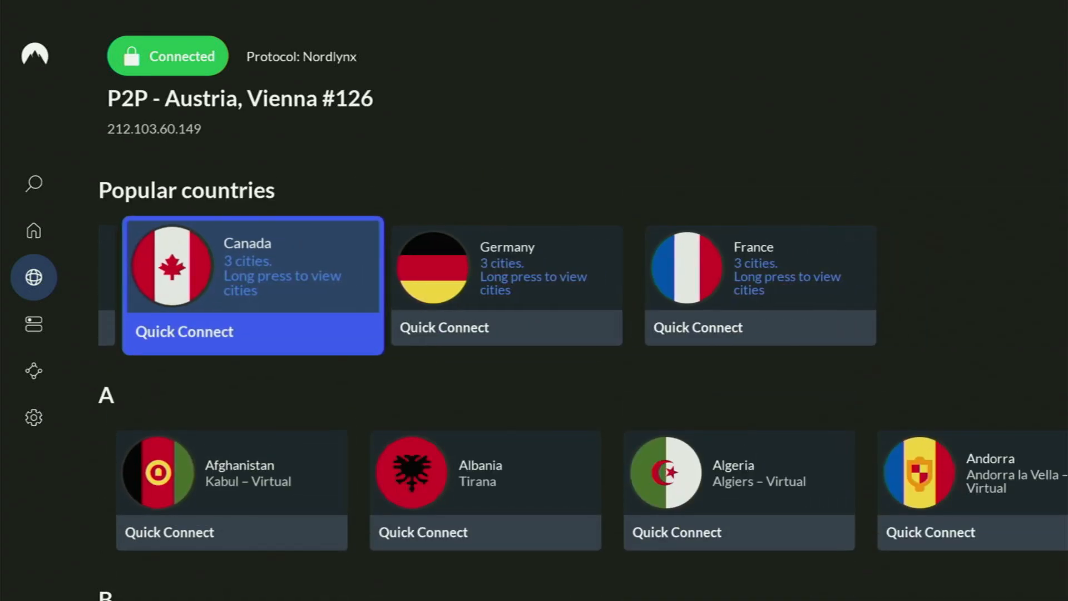
pyautogui.click(183, 331)
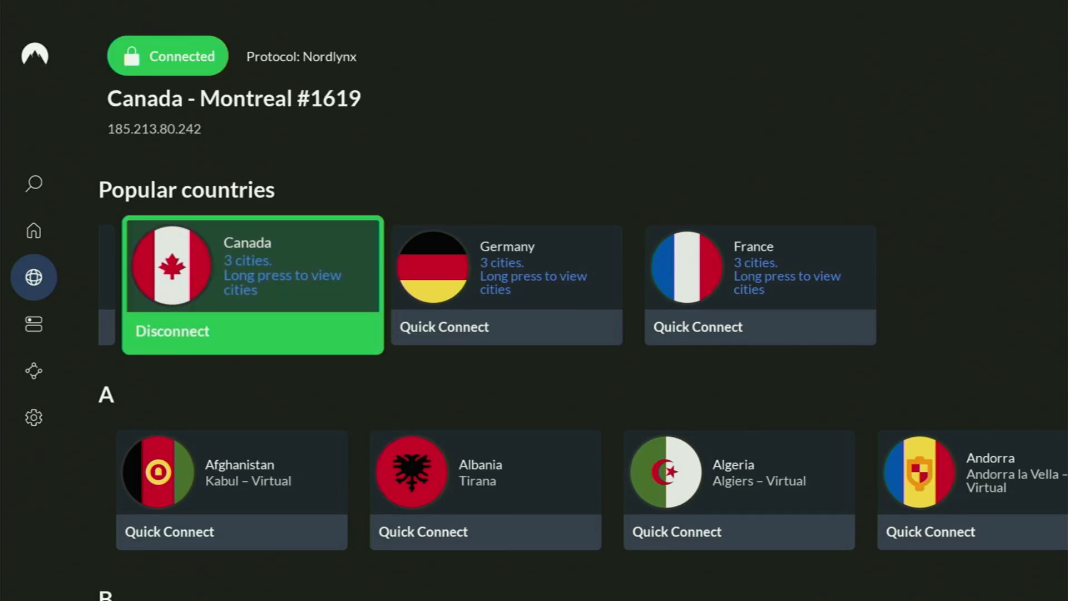
# Scroll down through NordVPN's alphabetical country list after the Canada connection.
pyautogui.scroll(-3)
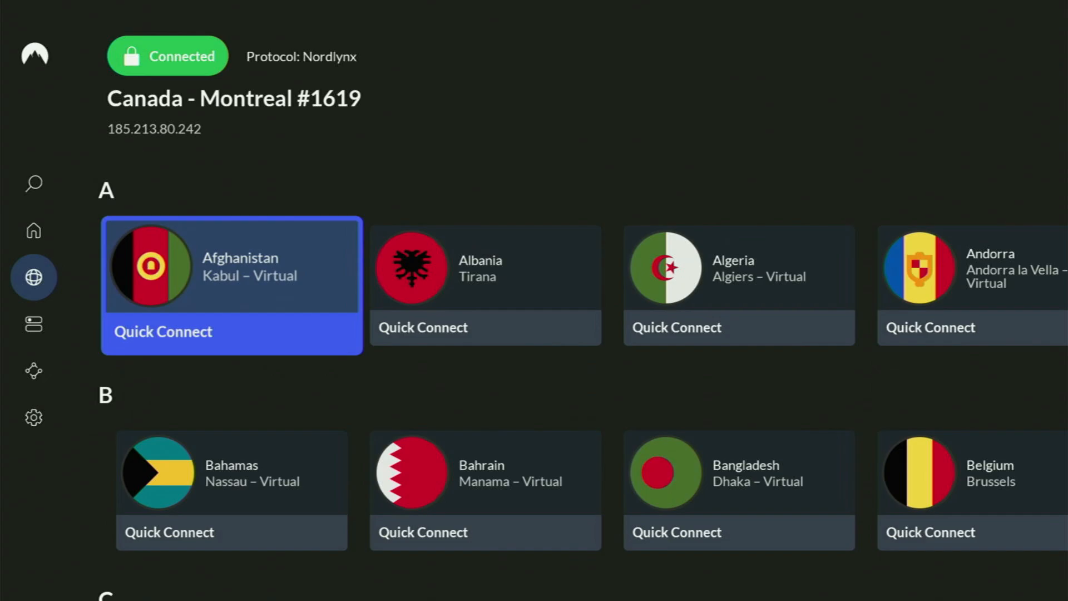
pyautogui.scroll(-3)
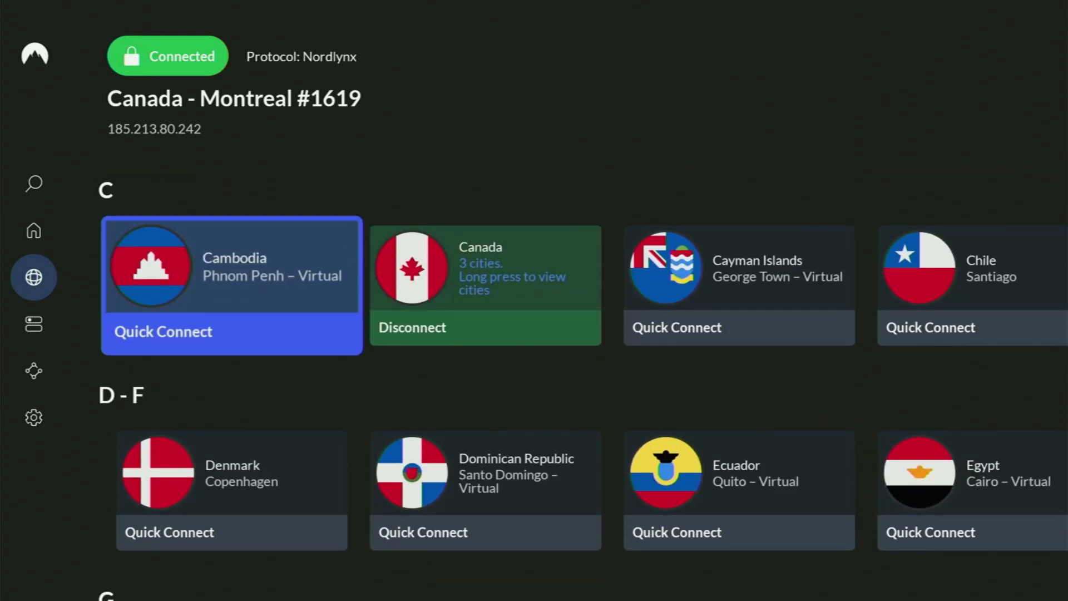
pyautogui.scroll(-3)
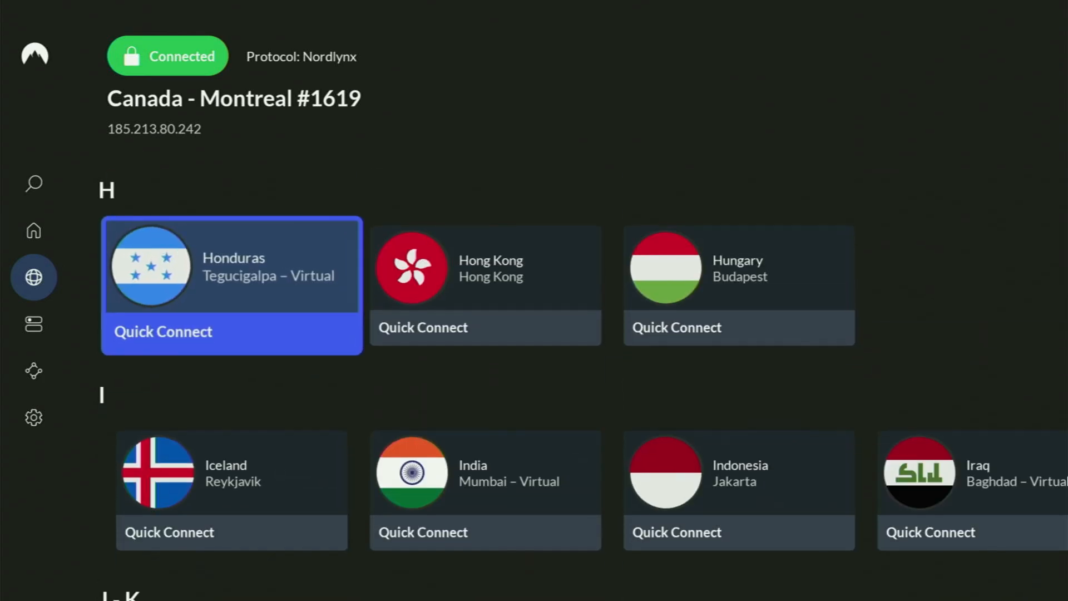
pyautogui.scroll(-3)
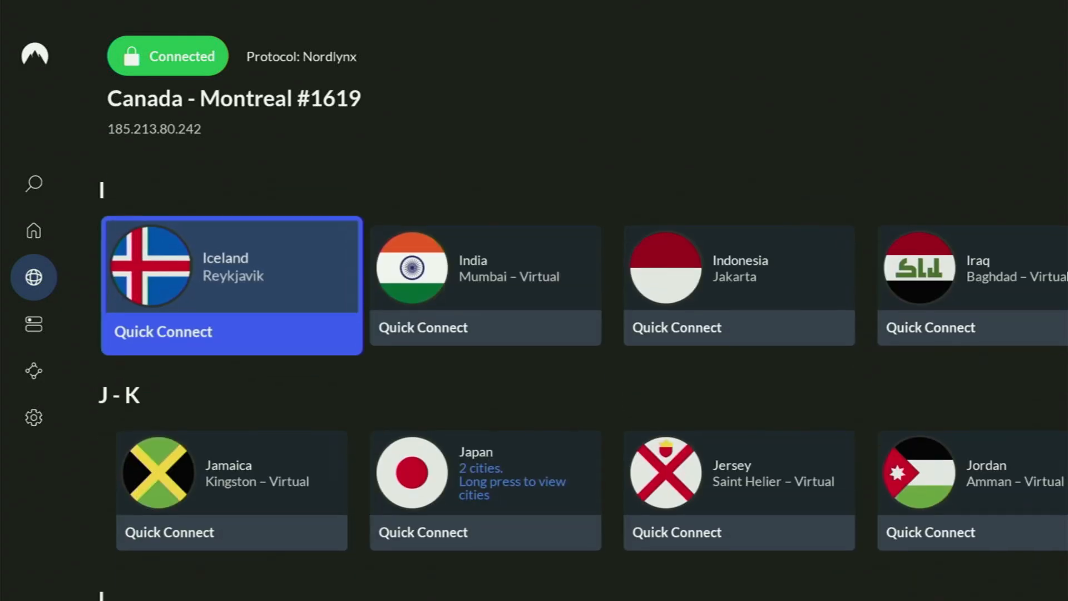
pyautogui.scroll(-3)
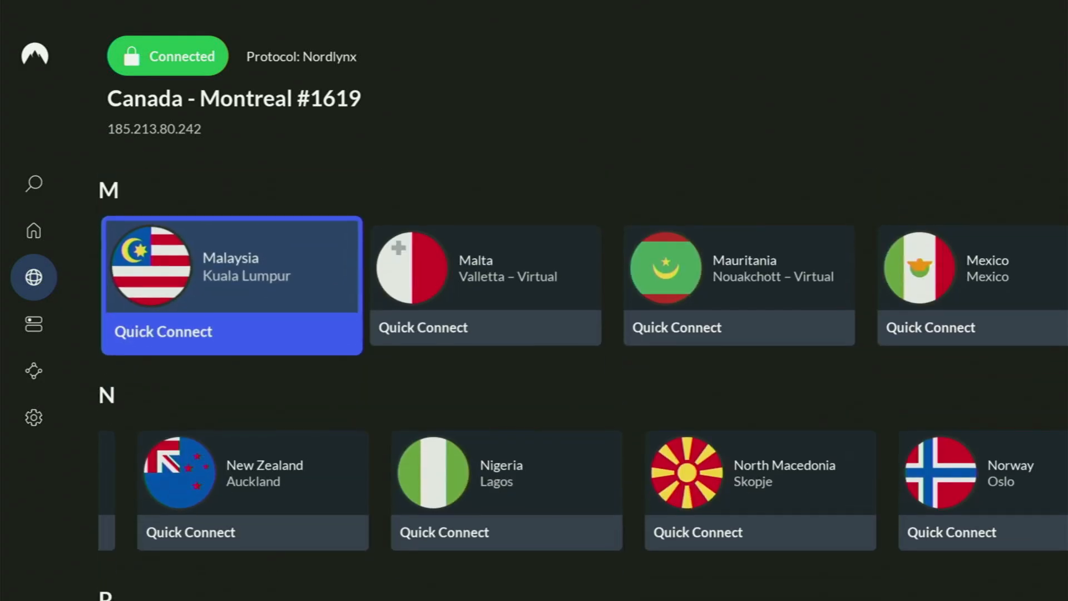
pyautogui.scroll(-3)
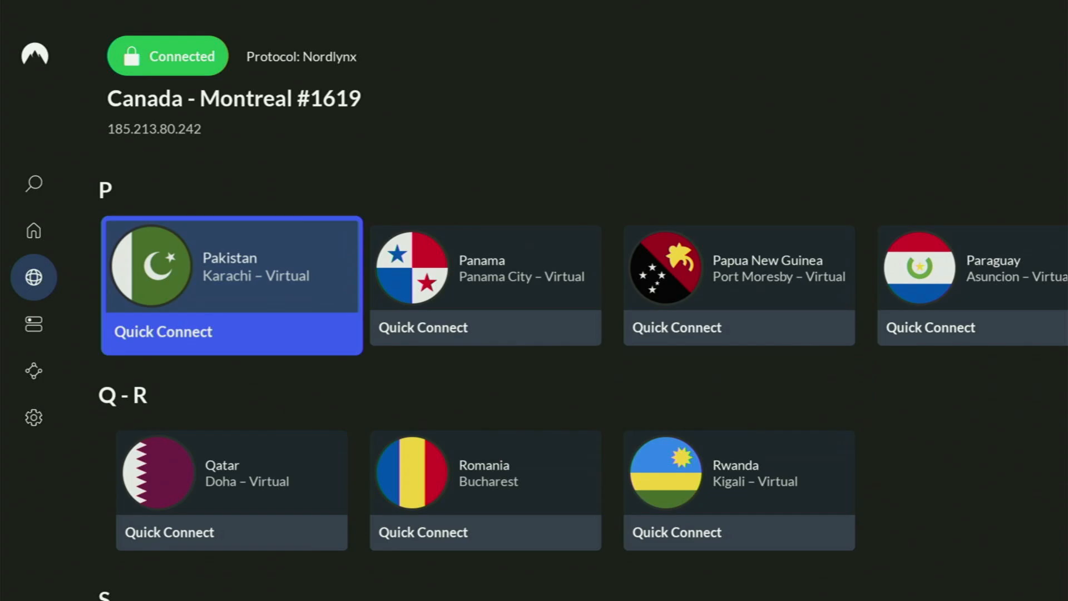
pyautogui.scroll(-3)
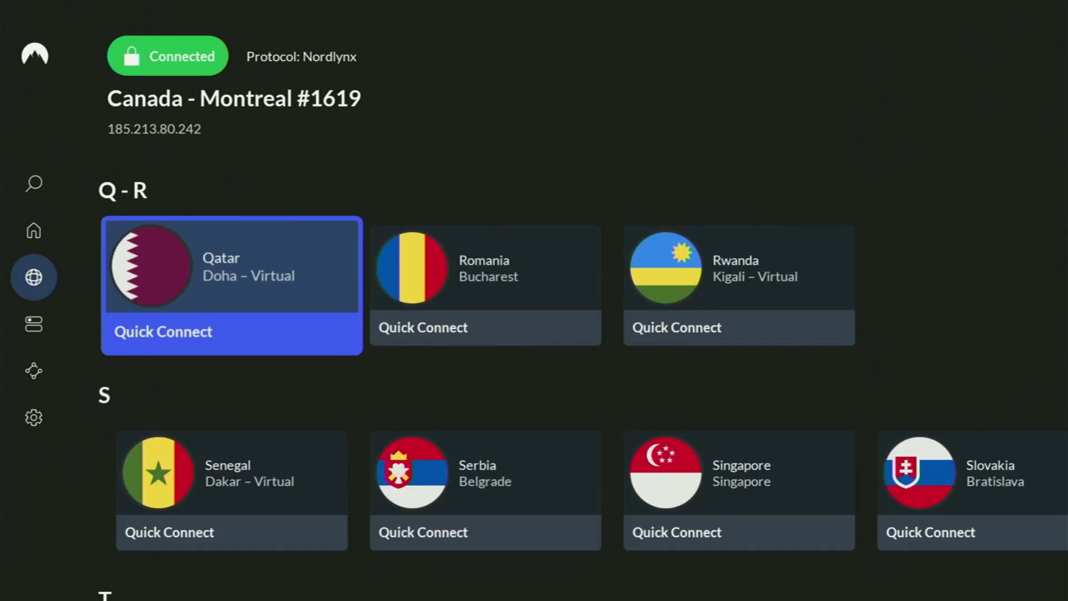
pyautogui.scroll(-3)
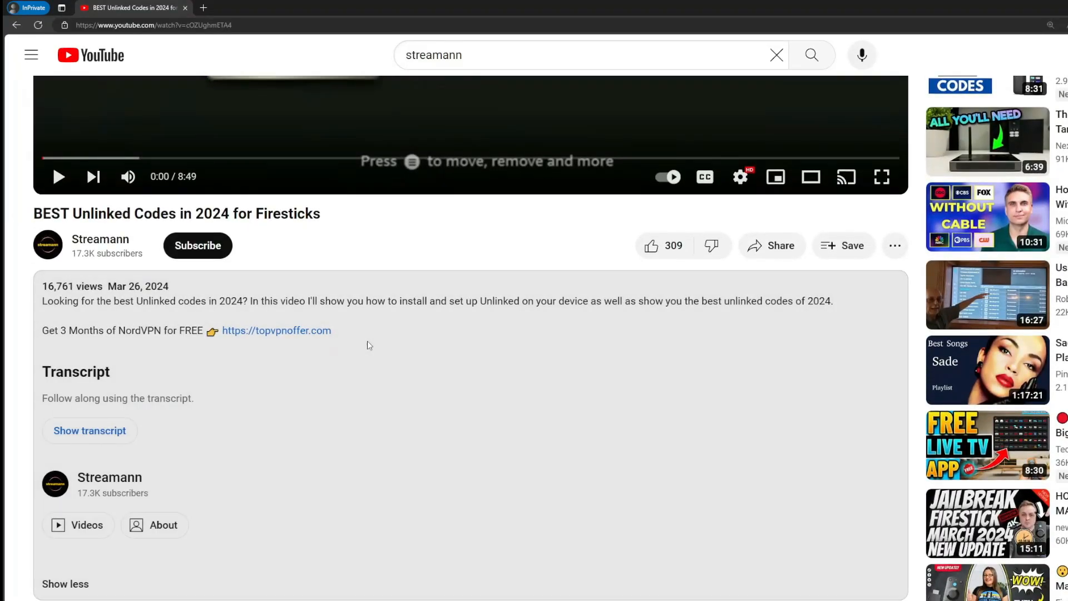
pyautogui.scroll(-3)
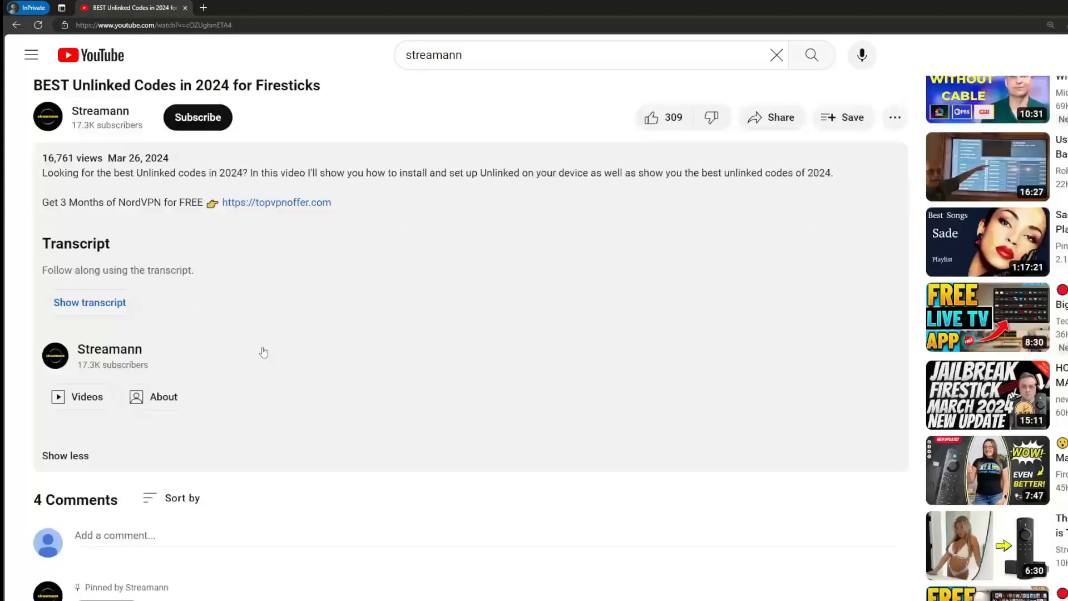
pyautogui.scroll(-3)
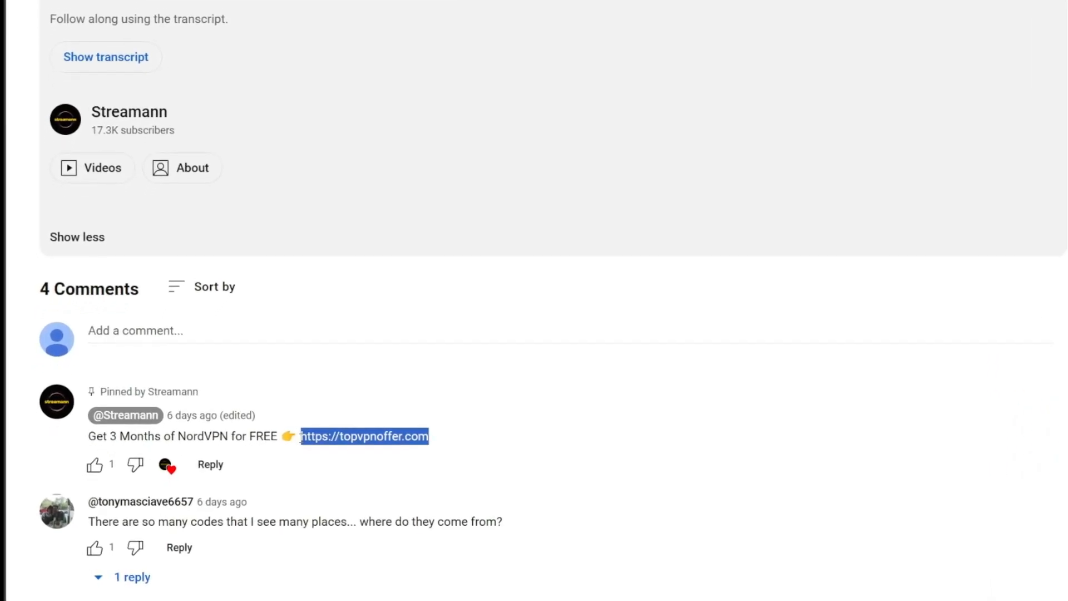
pyautogui.click(364, 436)
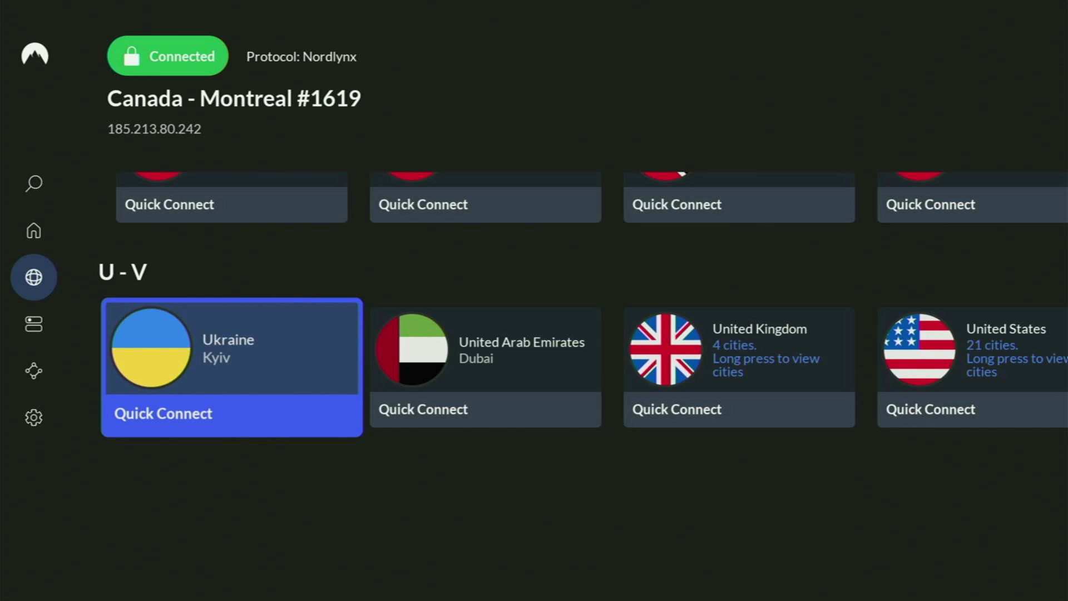
pyautogui.hscroll(3)
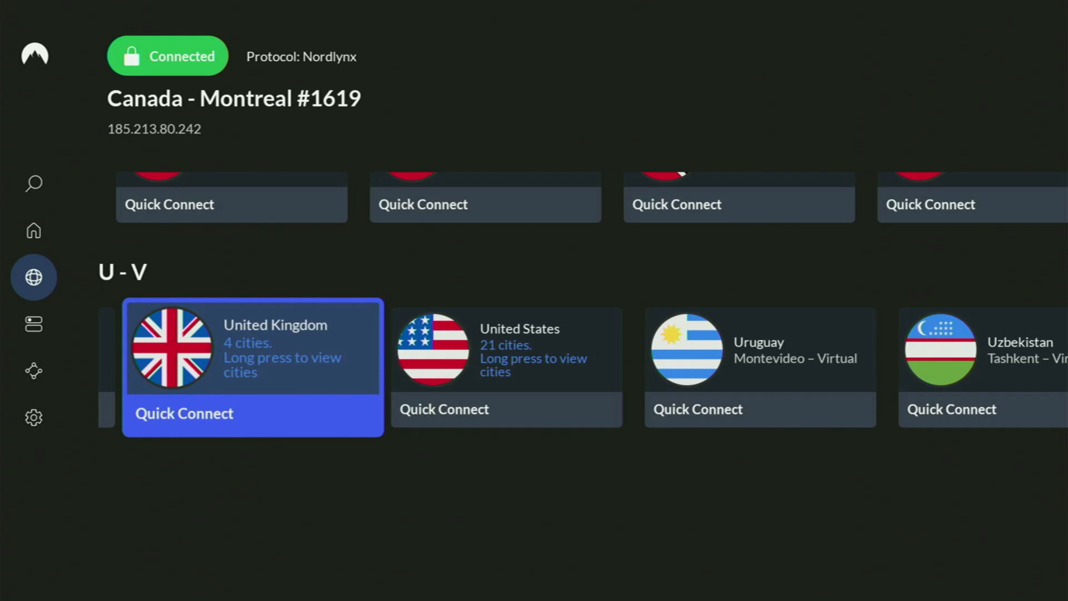
pyautogui.hscroll(3)
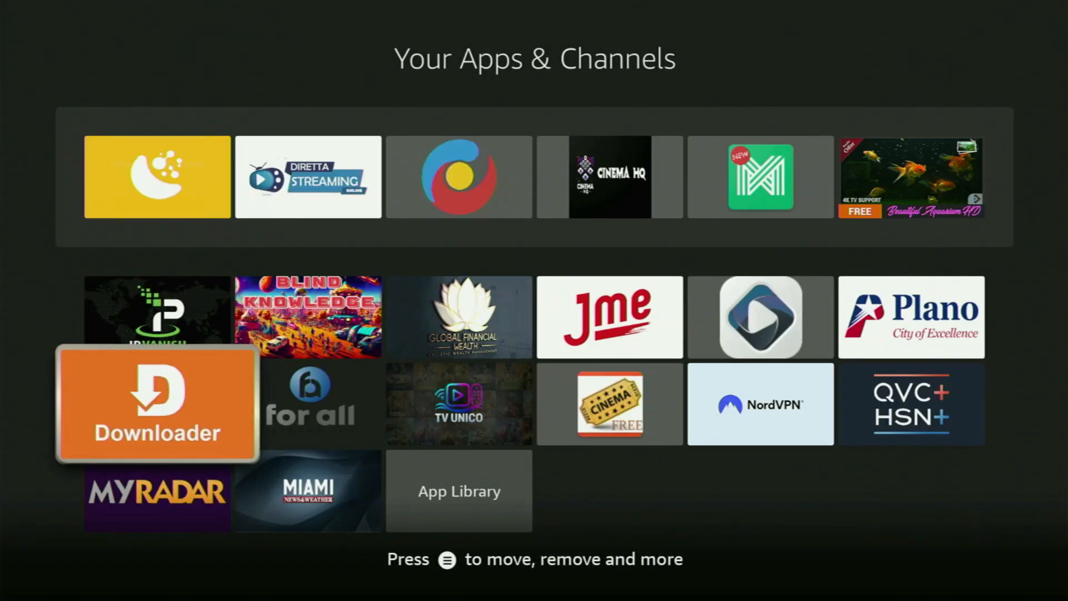
# Launch Downloader and submit code 504524 to load the Live NetTV site.
pyautogui.click(157, 402)
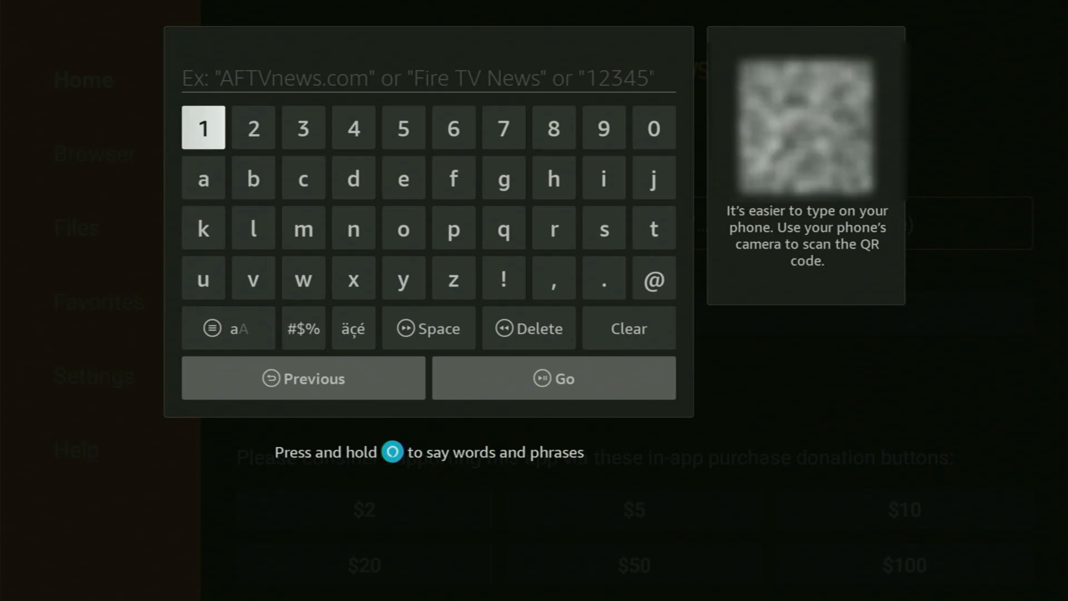
pyautogui.moveTo(453, 128)
pyautogui.write('5045')
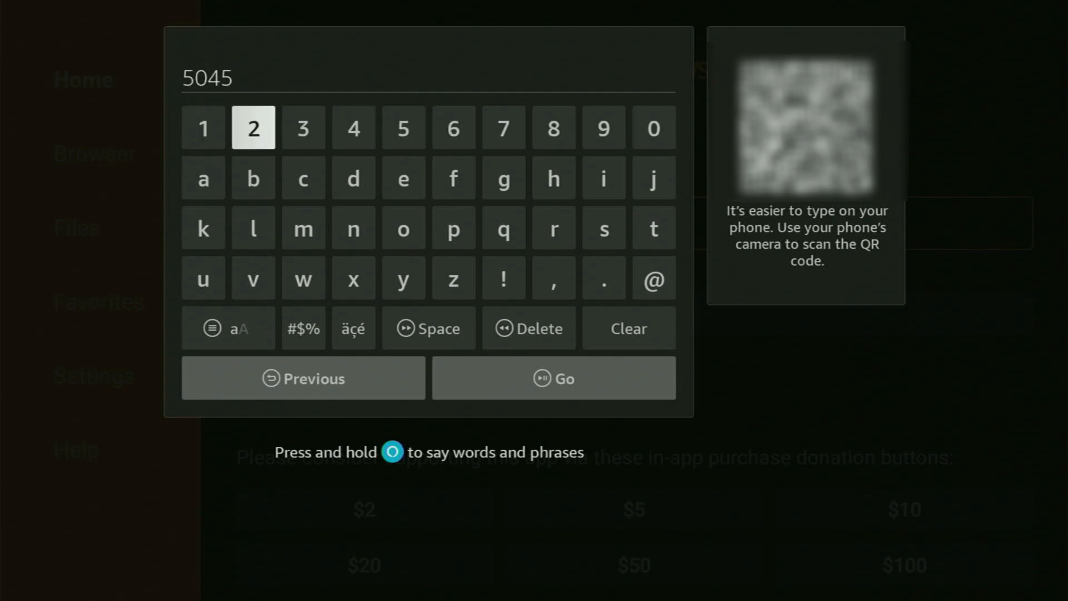
pyautogui.click(353, 127)
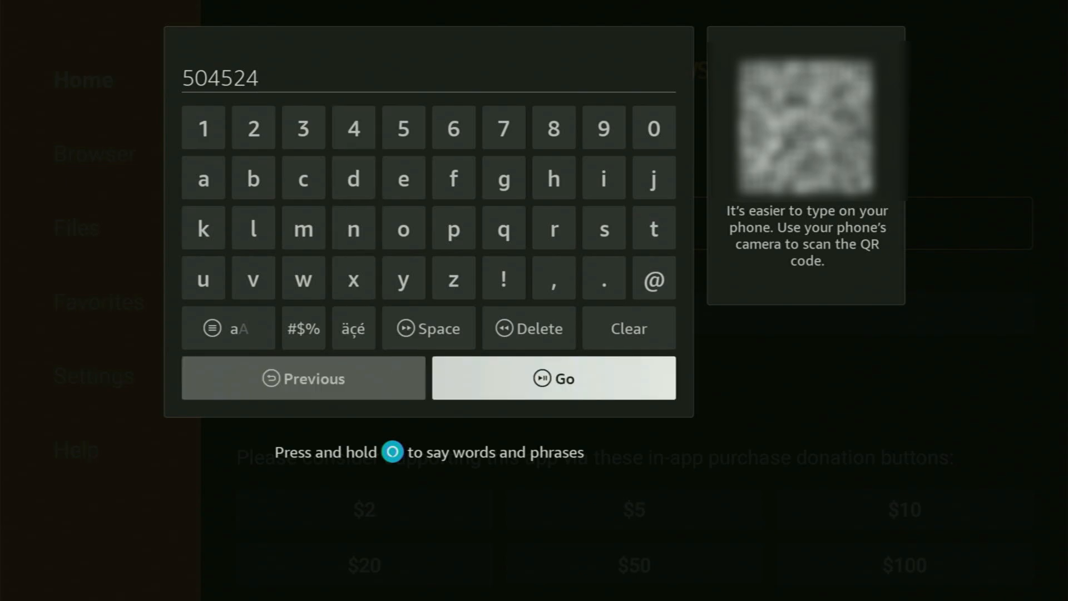
pyautogui.click(553, 379)
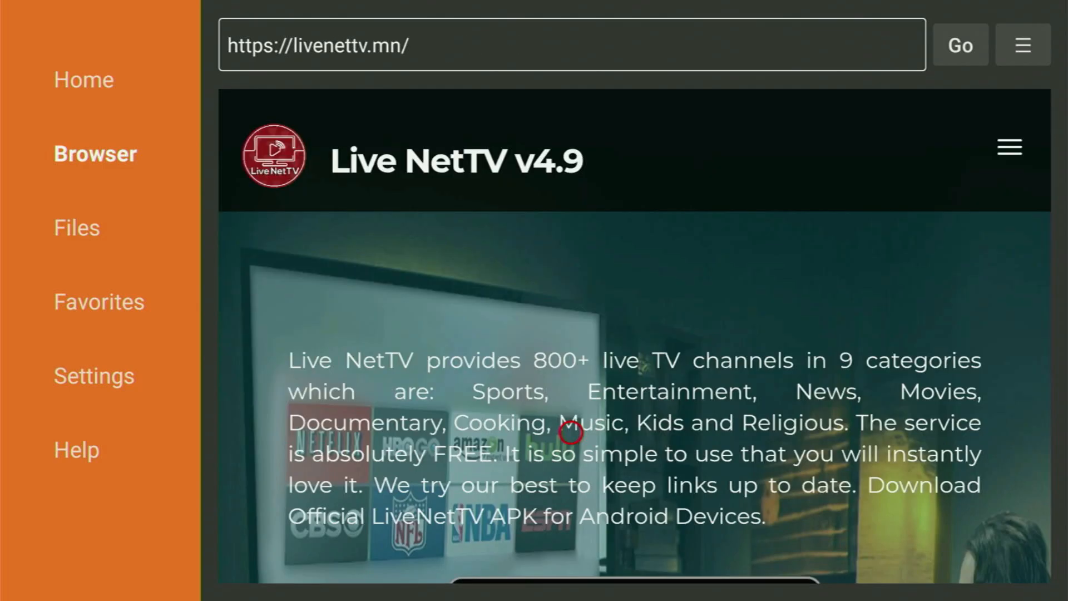
# Scroll the livenettv.mn page and choose Download for Amazon fireTV.
pyautogui.scroll(-3)
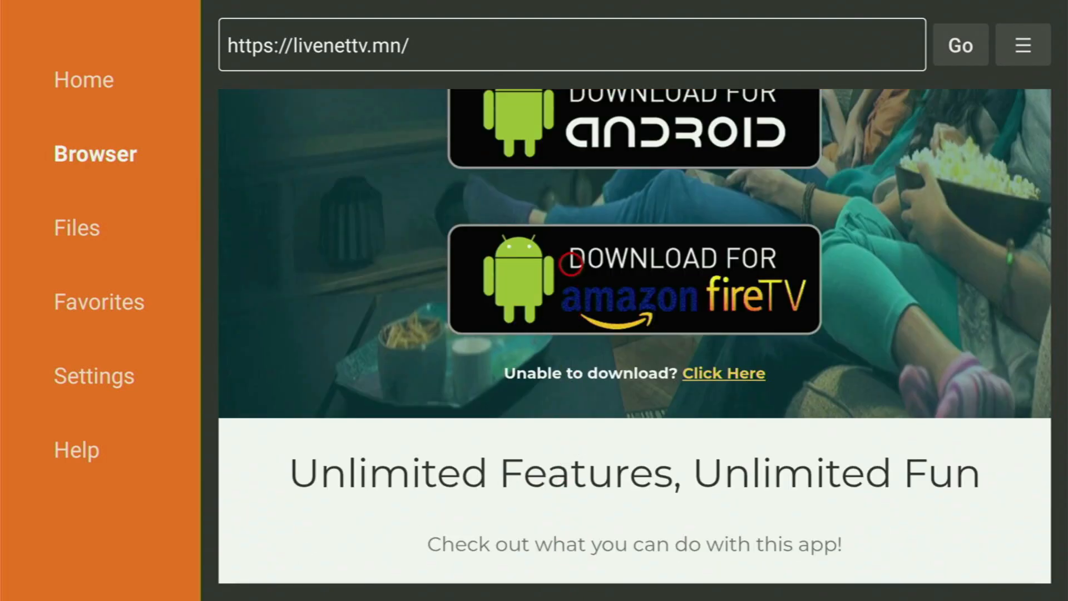
pyautogui.click(633, 280)
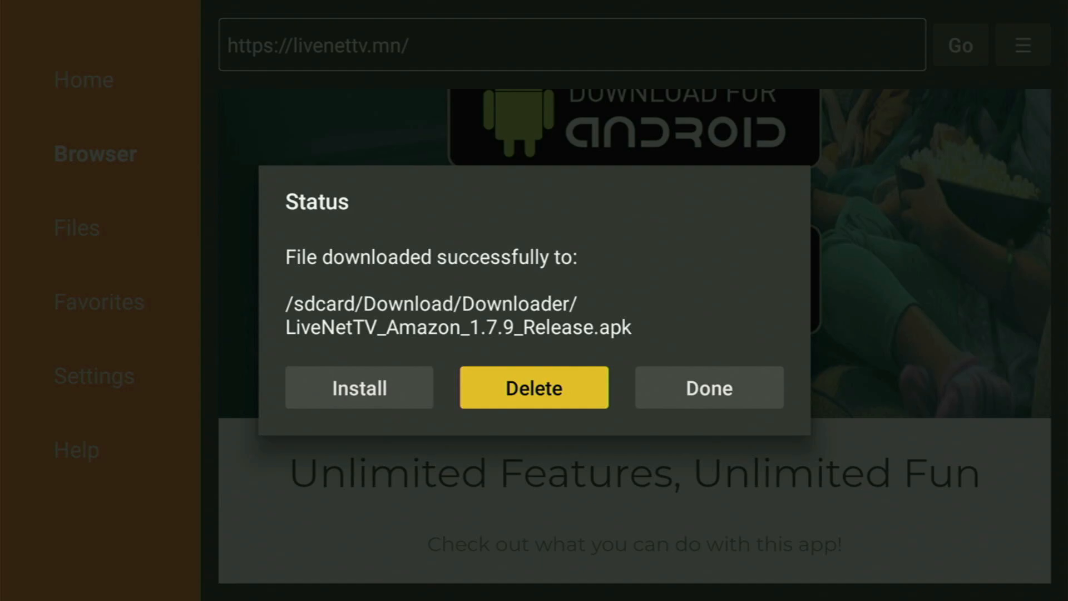
# Install LiveNetTV_Amazon_1.7.9_Release.apk from the Downloader Status dialog.
pyautogui.click(708, 387)
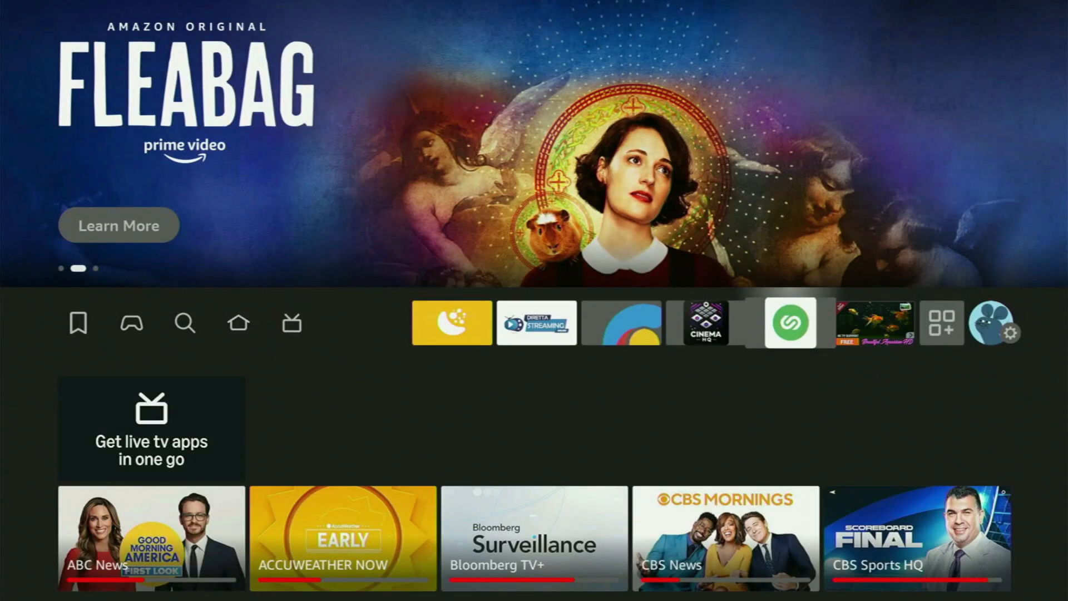
# Show Your Apps & Channels to confirm LiveNetTV is listed.
pyautogui.click(942, 322)
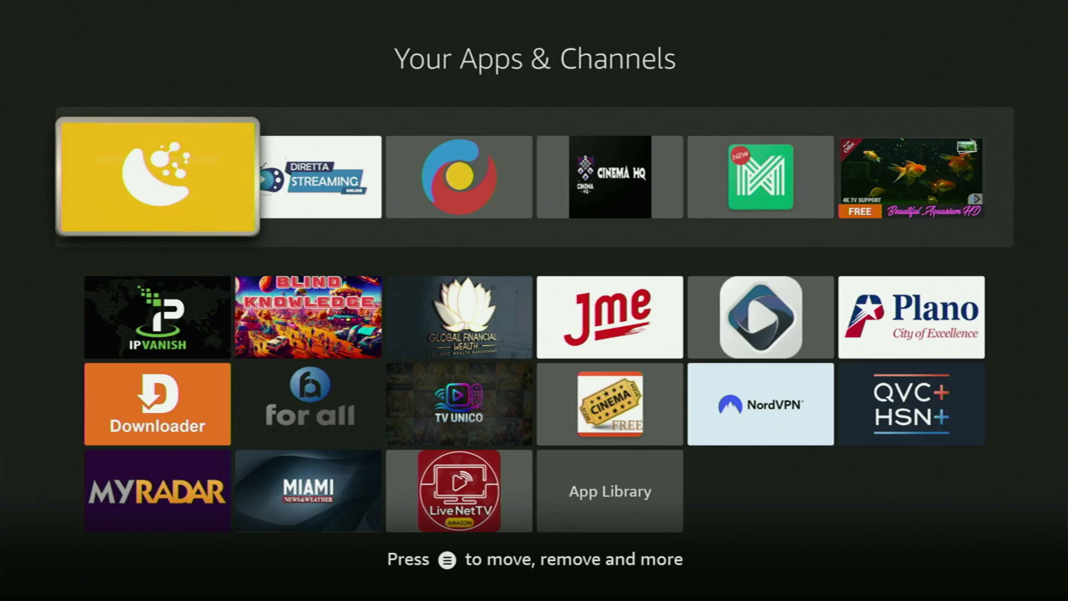